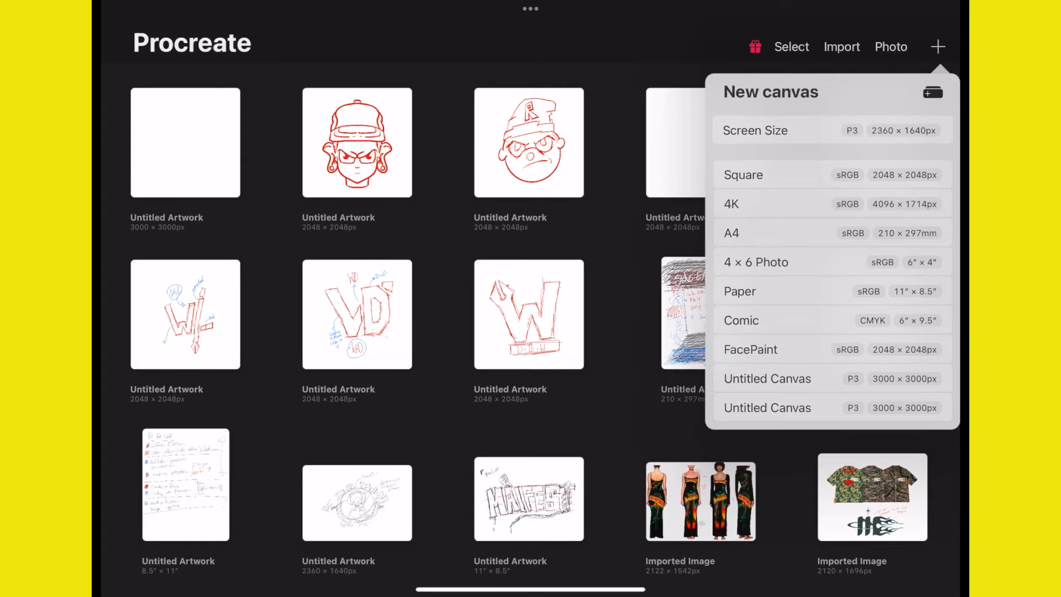
Start a custom 3000×3000 px, 300 DPI canvas and retitle it Design Process.
left_click(933, 91)
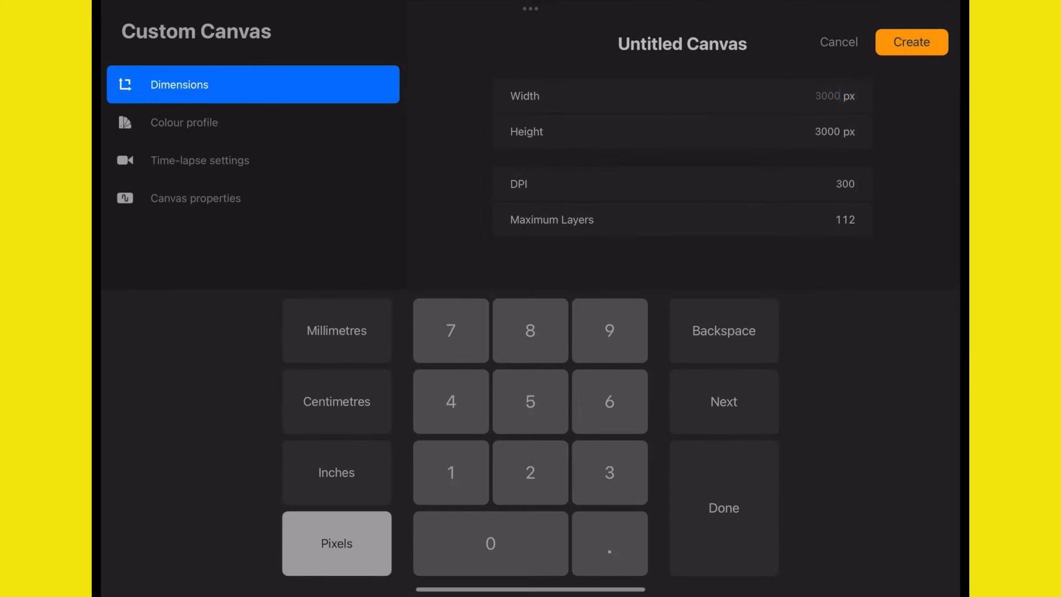
left_click(682, 45)
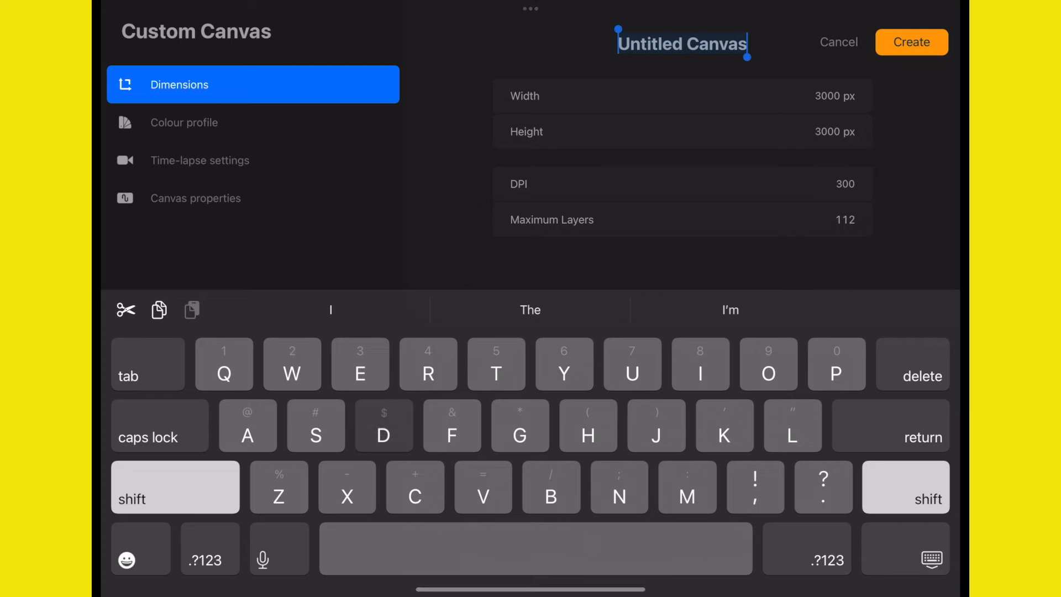
type("Design Process")
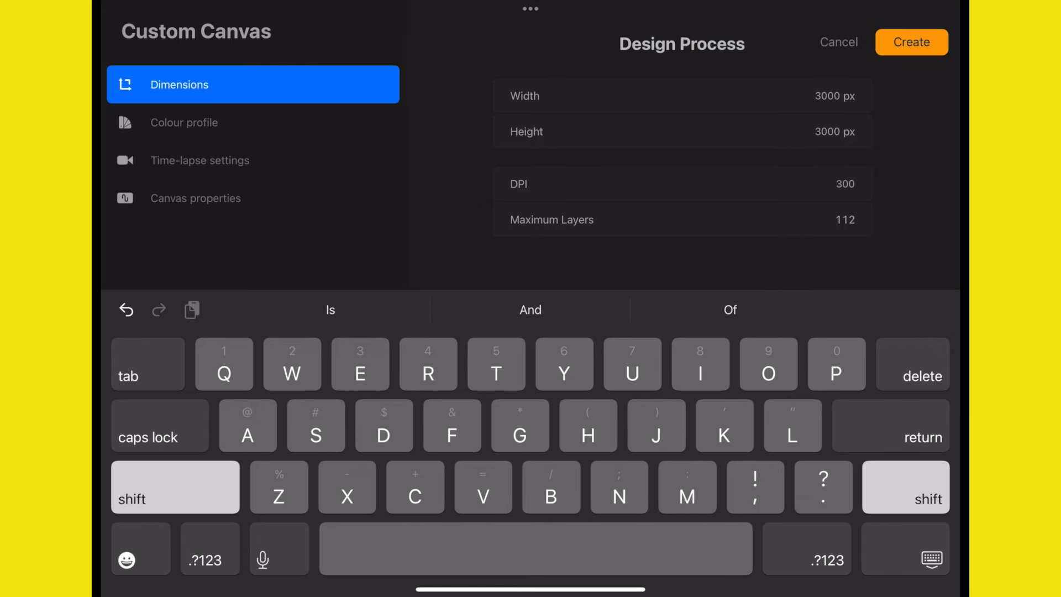
Create the canvas and apply a vertical symmetry drawing guide down its centre.
left_click(912, 42)
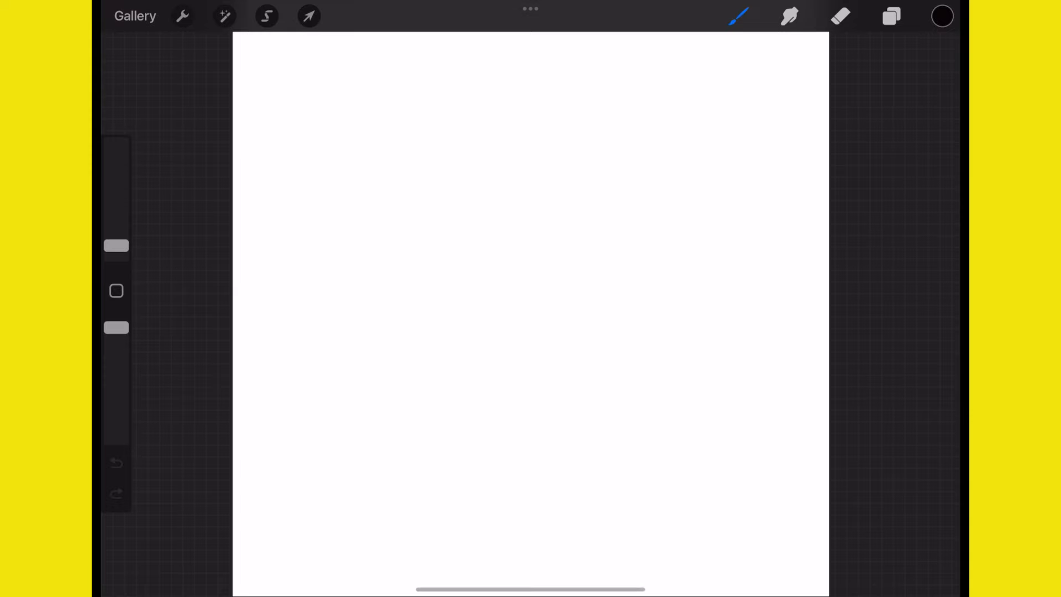
left_click(182, 15)
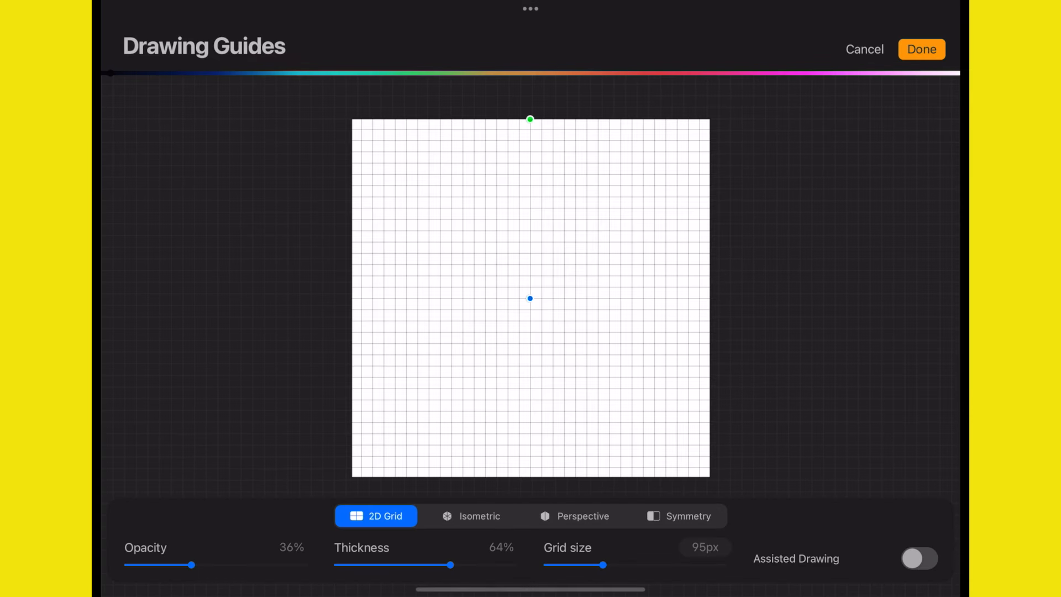
left_click(921, 49)
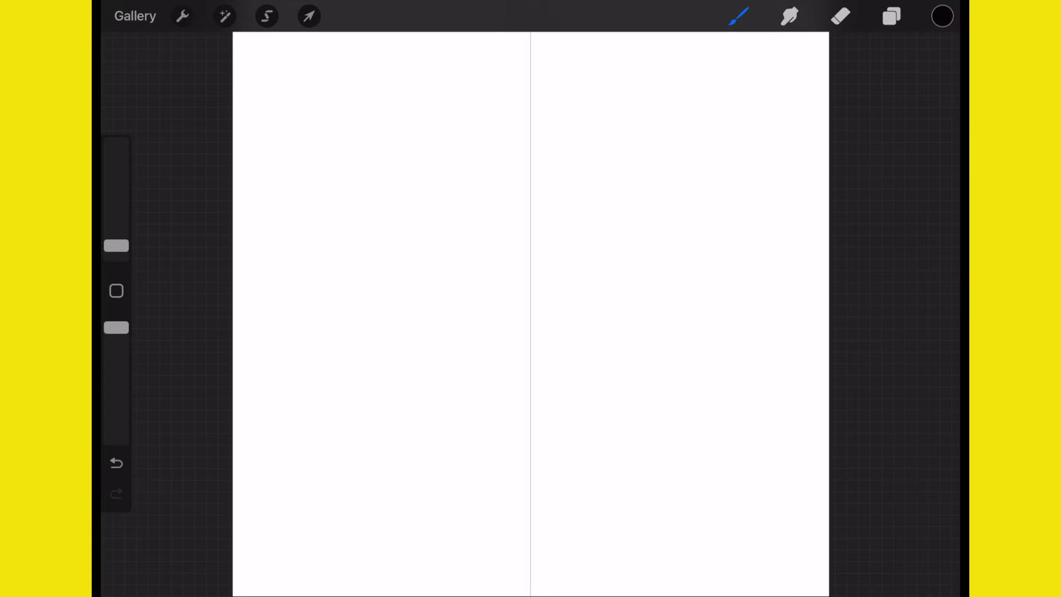
Sketch the top curve of the head and first ear strokes, undoing the ears that look wrong.
left_click_drag(454, 236, 424, 291)
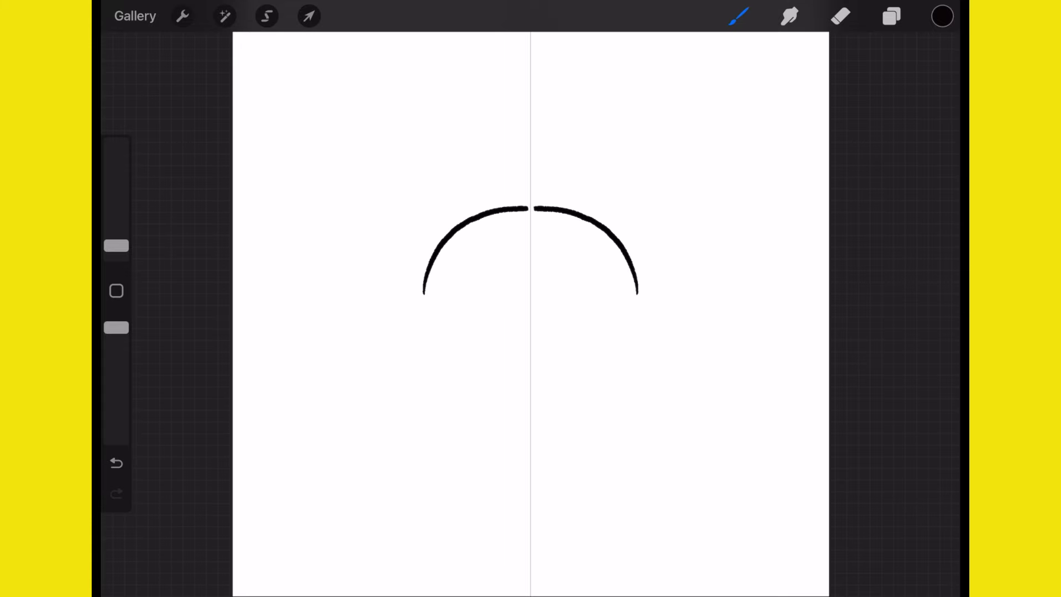
left_click_drag(521, 210, 542, 210)
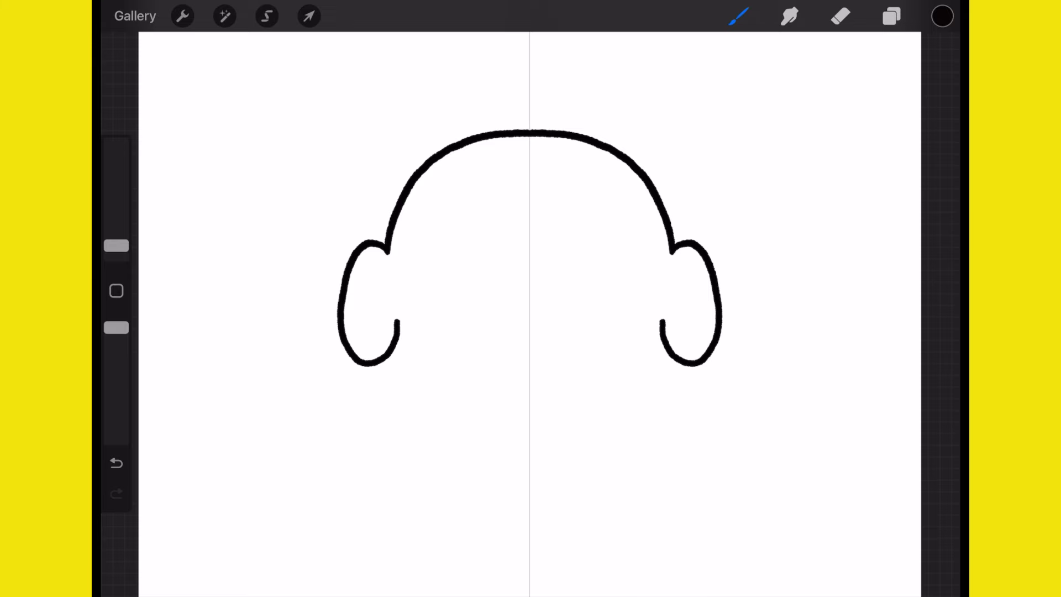
left_click(117, 463)
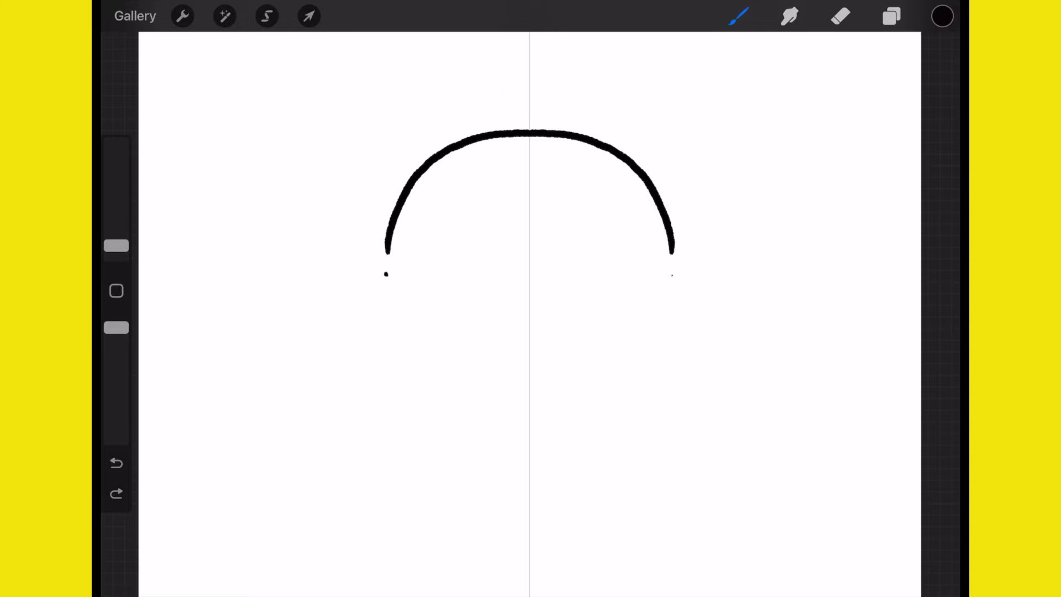
Redraw and reshape the ear outline, then bring the jaw down to the chin.
left_click_drag(383, 254, 369, 369)
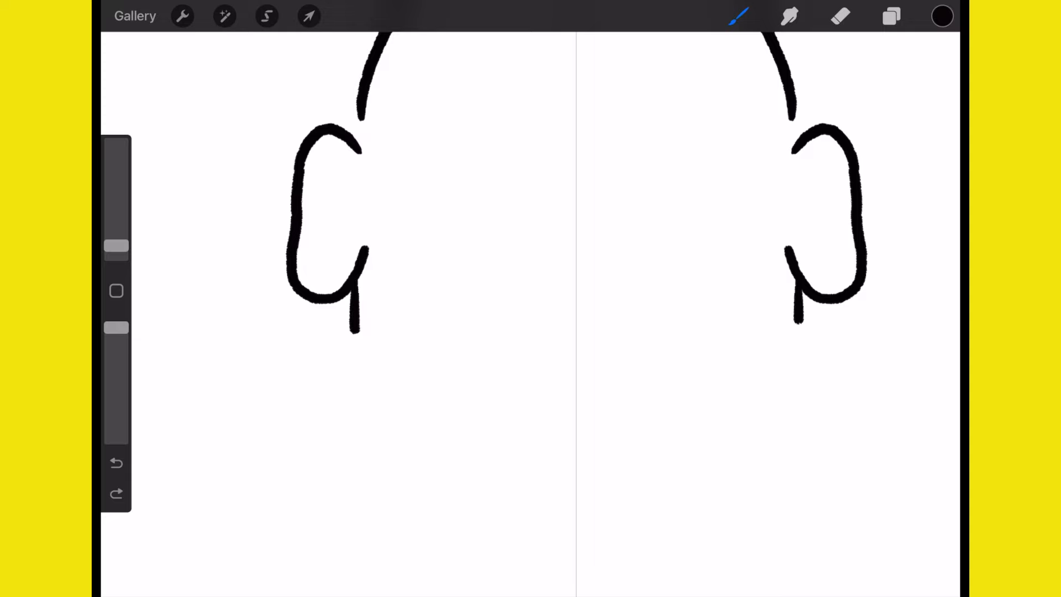
left_click_drag(352, 318, 542, 474)
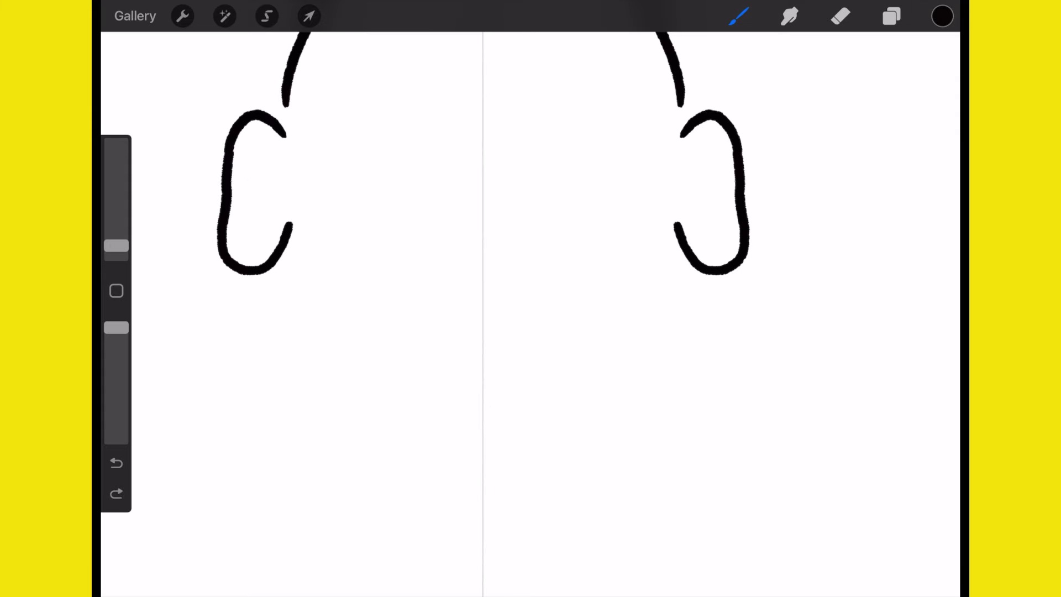
left_click_drag(291, 230, 306, 399)
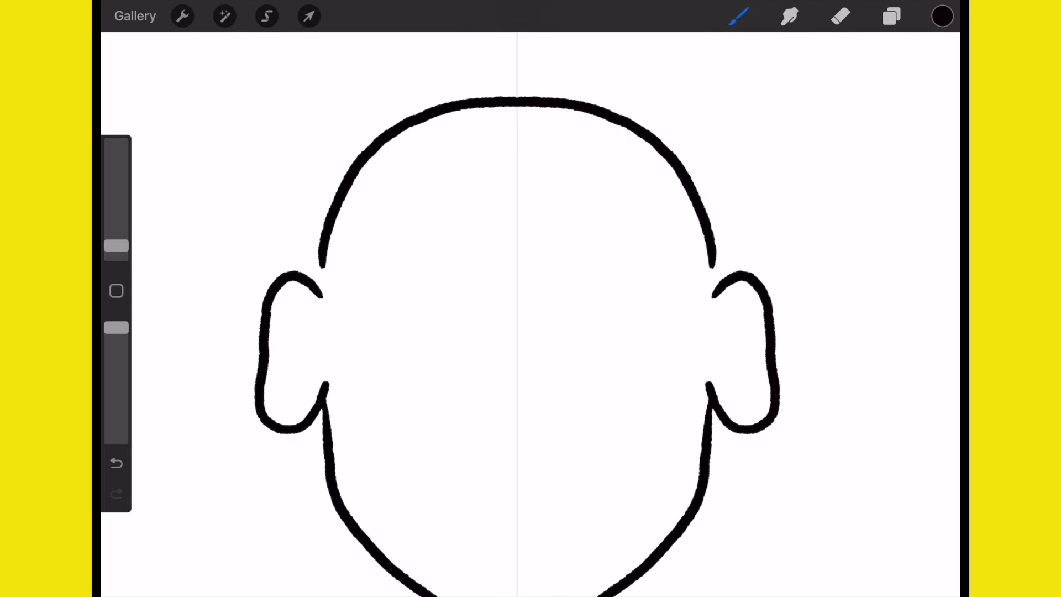
Scribble hair tufts beside each ear and a rough band line across the forehead.
left_click_drag(315, 284, 338, 366)
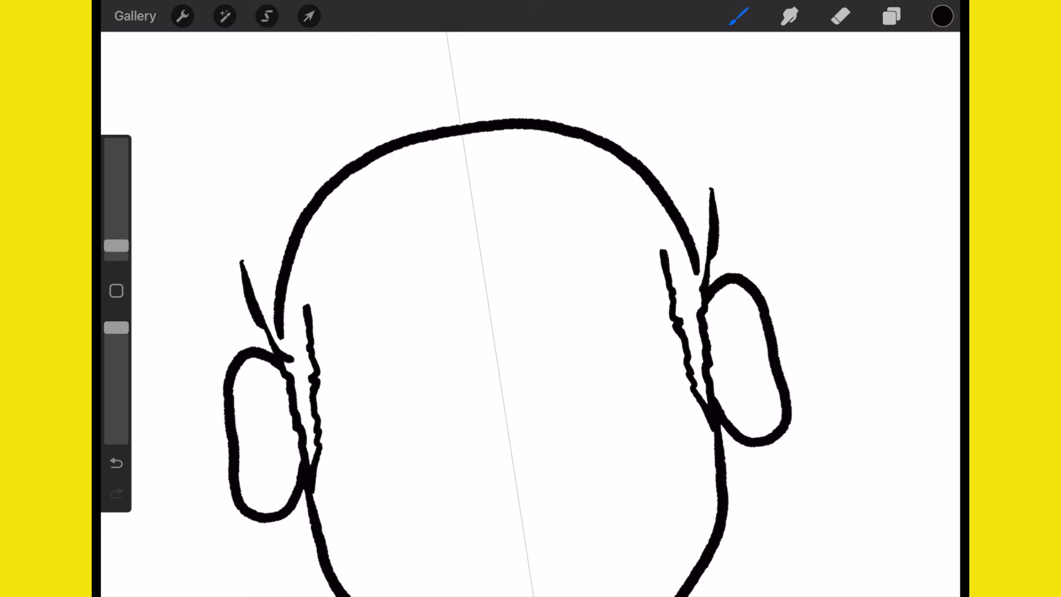
left_click_drag(291, 355, 379, 331)
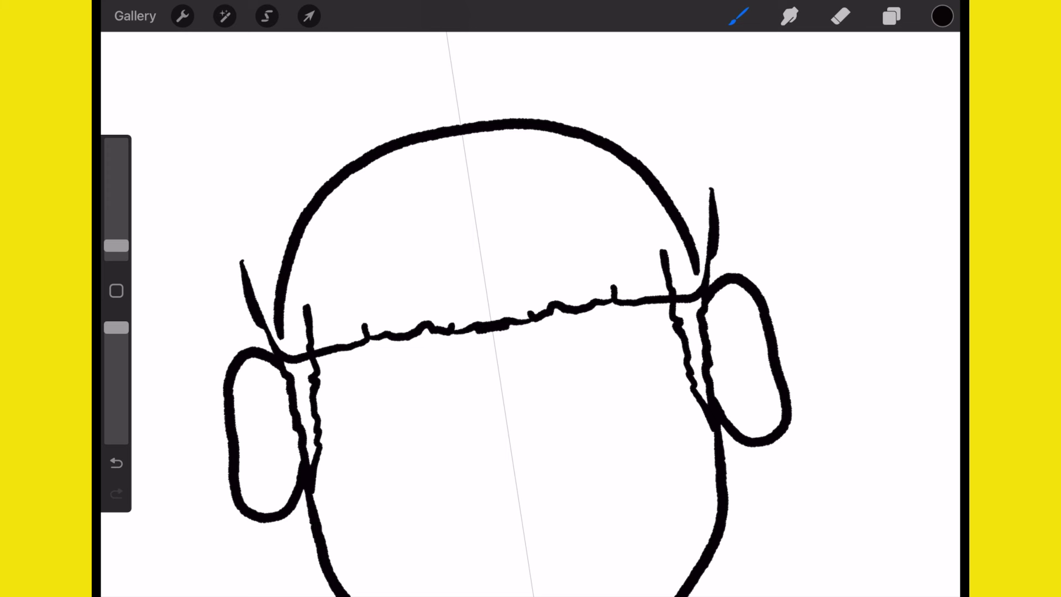
Draw the beanie folds, star eyes, nose plaster, earrings and tongue-out mouth on the face.
left_click(840, 16)
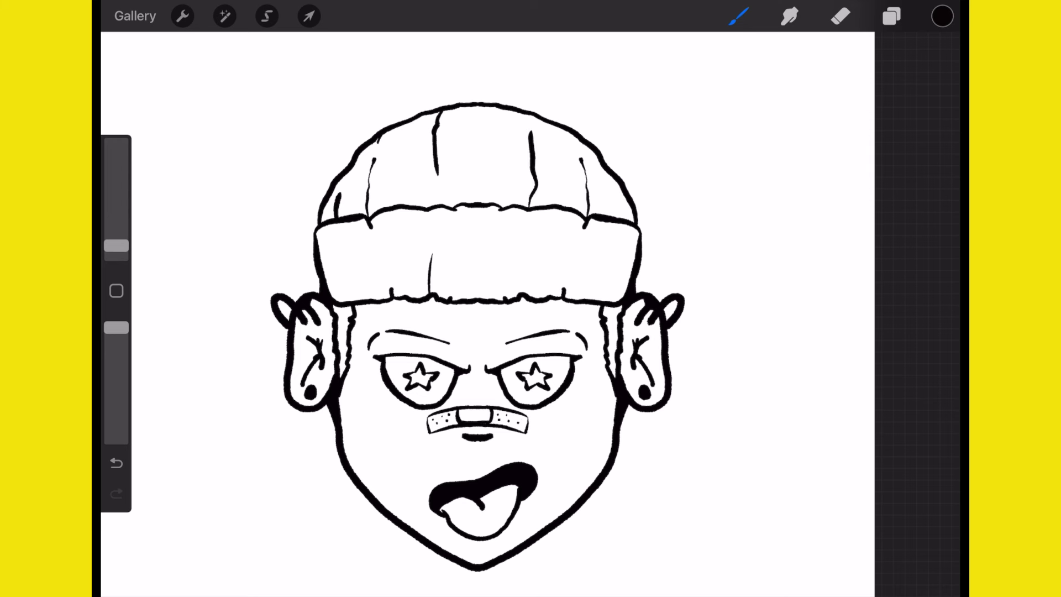
left_click(612, 203)
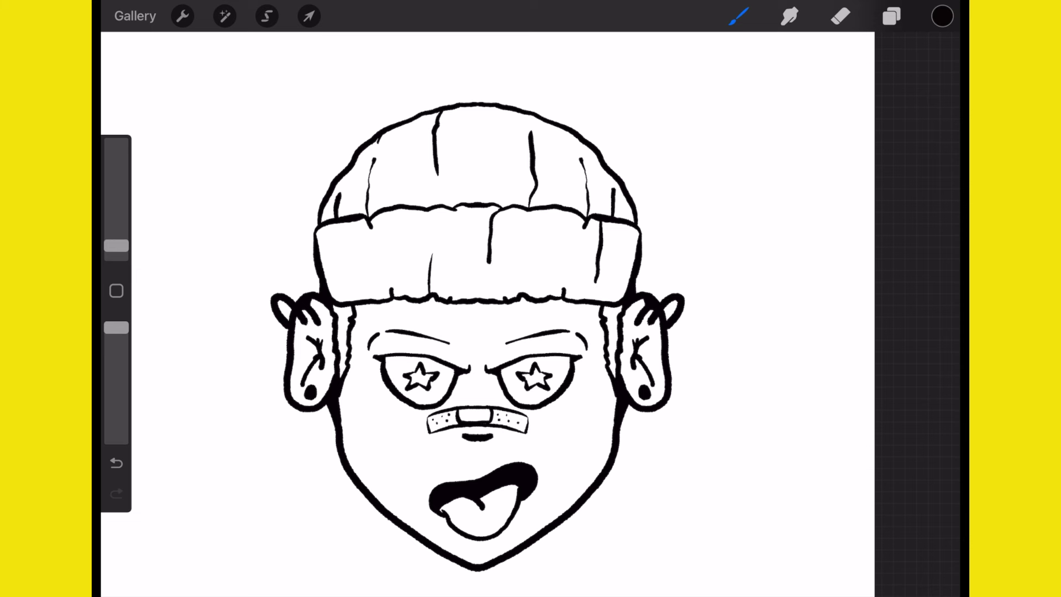
Duplicate the head layer and erase the eyes, nose plaster and mouth from the copy.
left_click(892, 16)
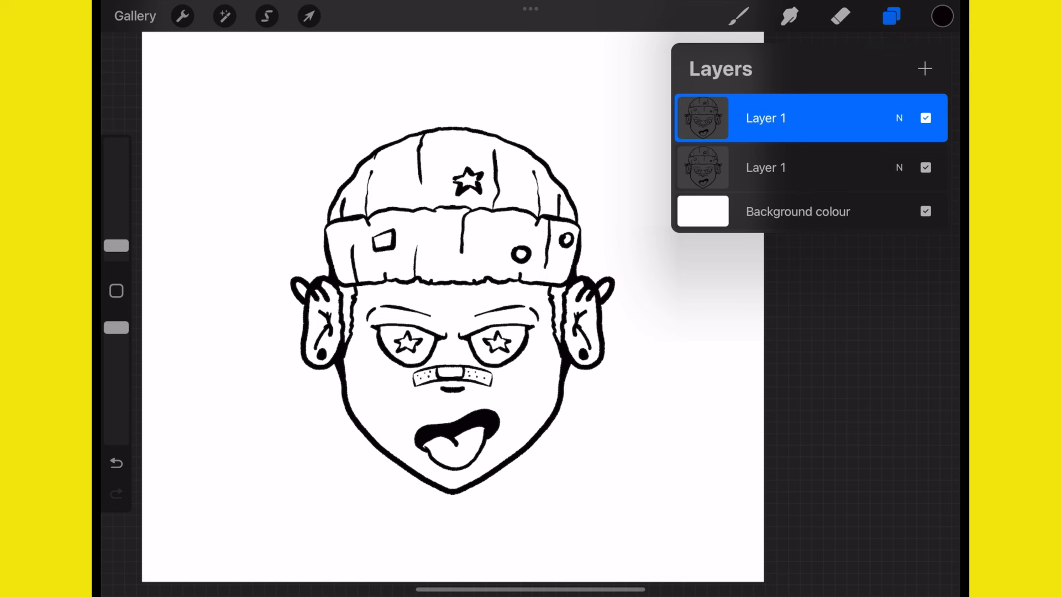
left_click(765, 118)
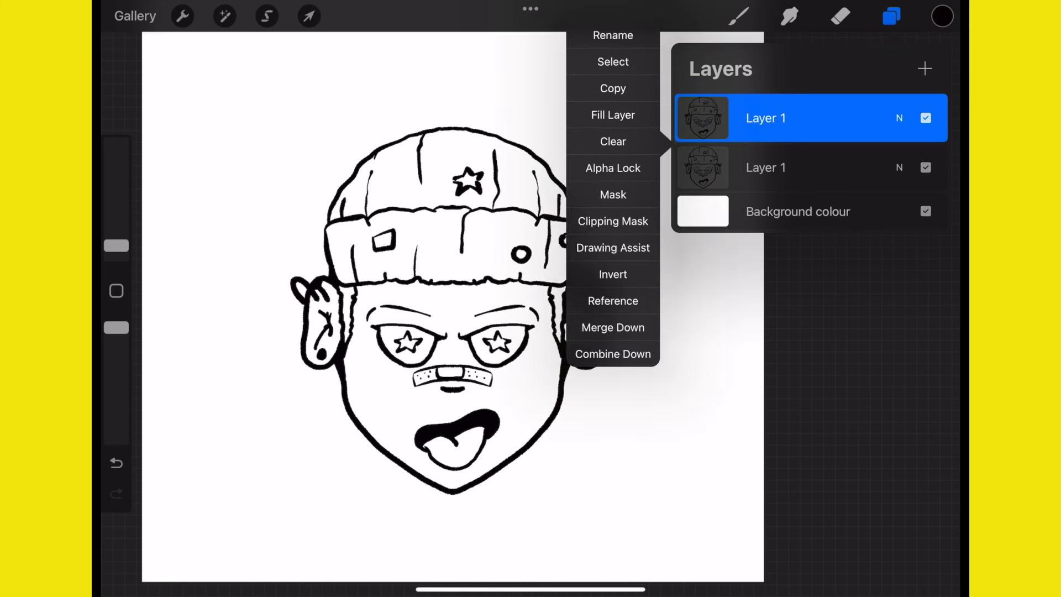
left_click(612, 248)
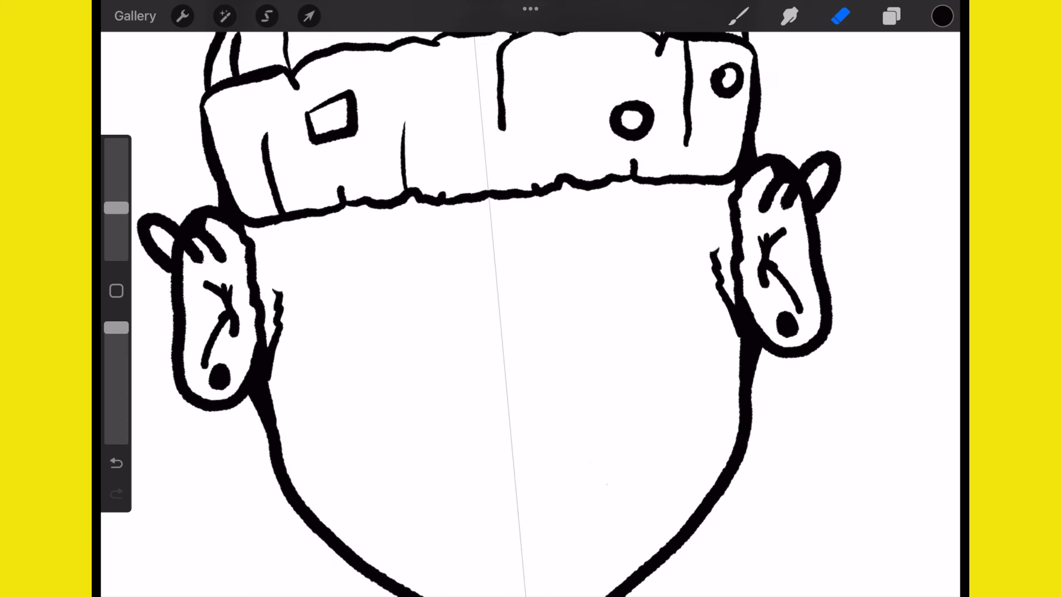
left_click_drag(271, 294, 718, 251)
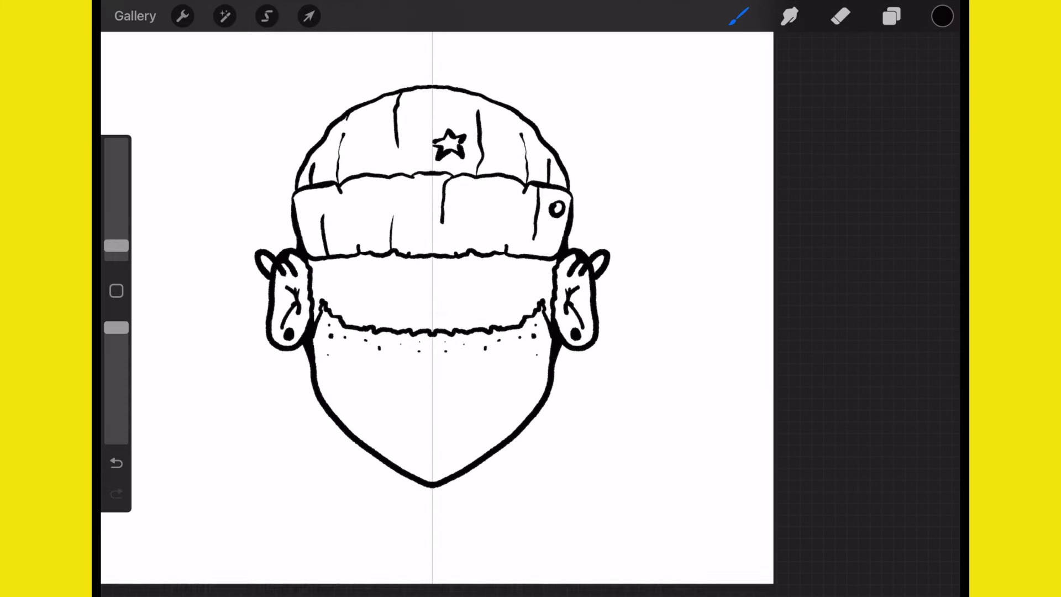
Switch off the symmetry drawing guide and bring up the layer list.
left_click(182, 16)
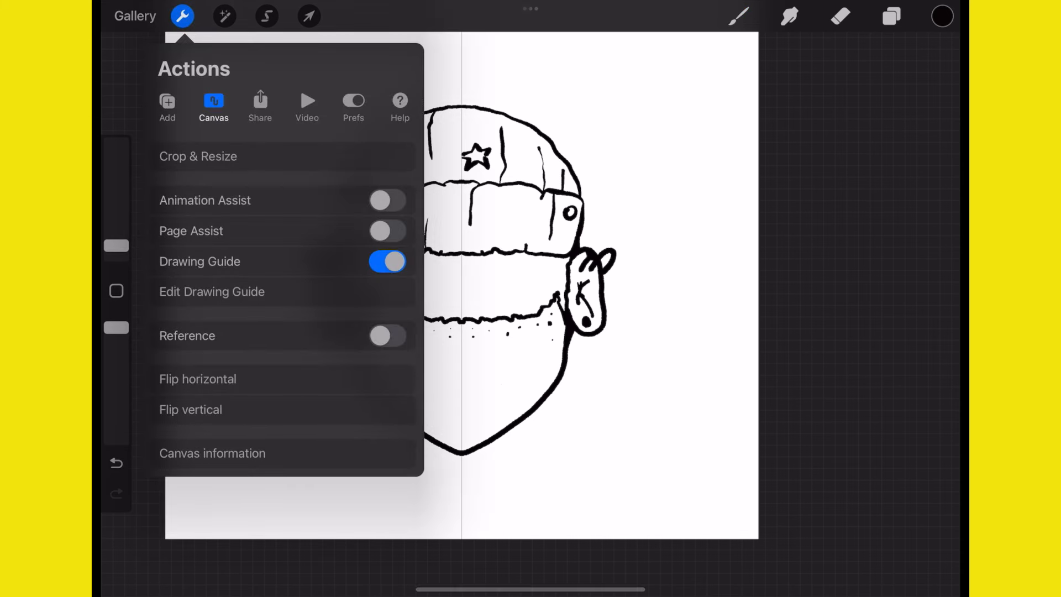
left_click(387, 262)
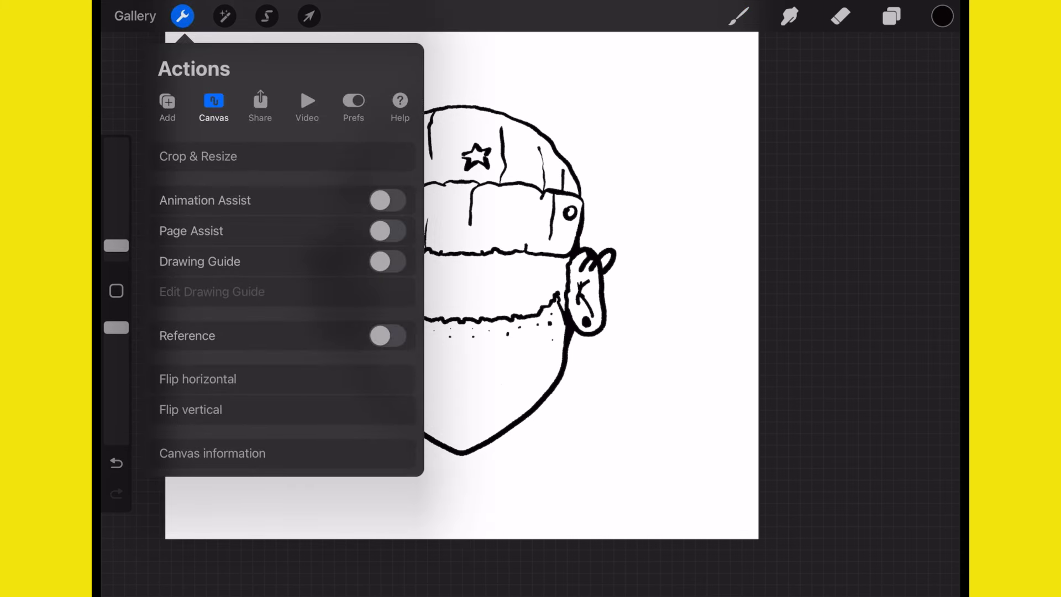
left_click(891, 17)
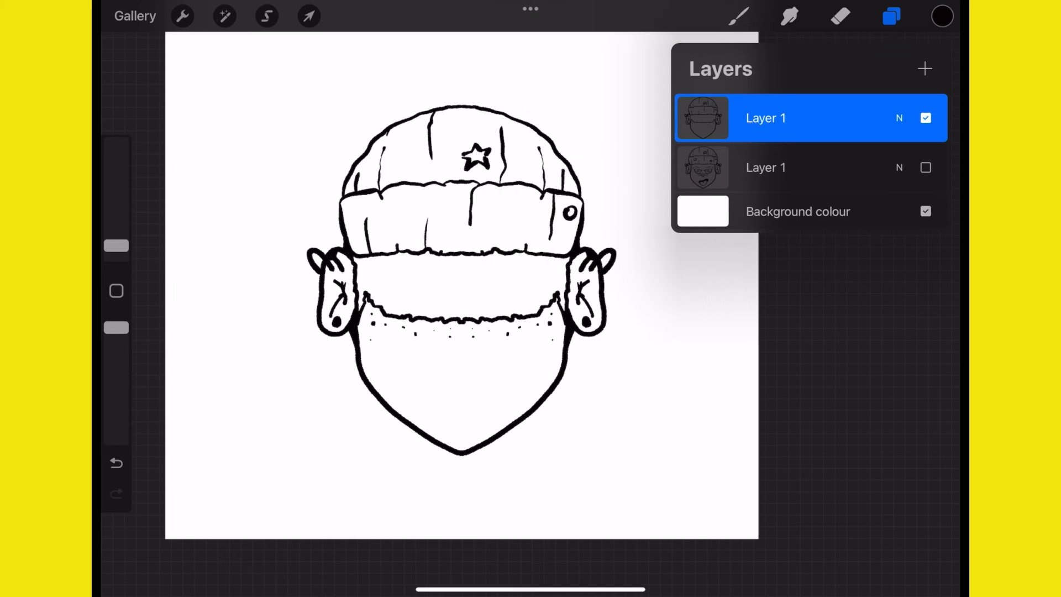
Group the head line layers, rename the group Oh and select the front-face line layer.
left_click(765, 166)
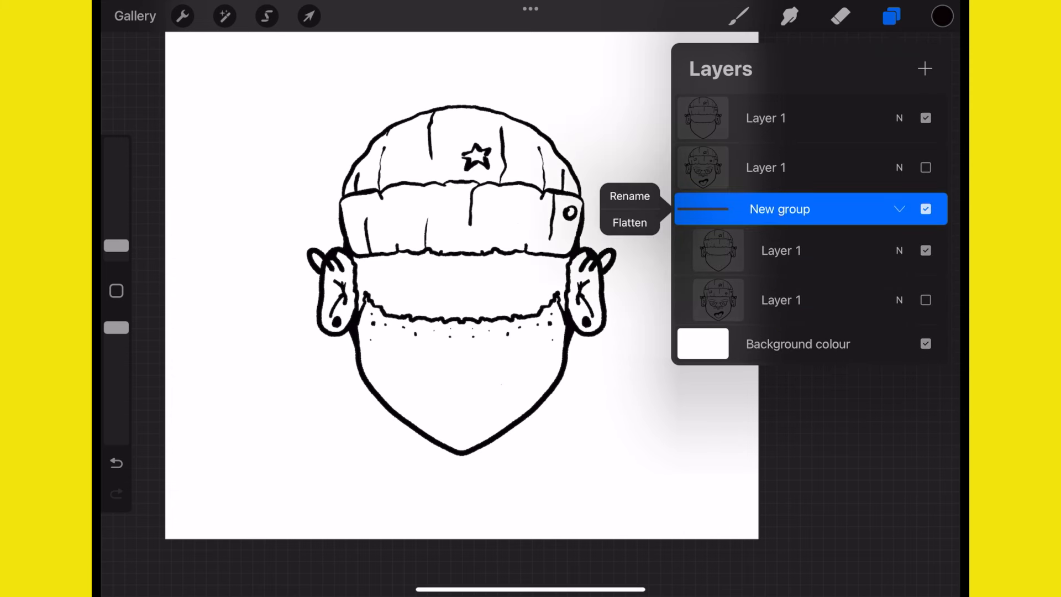
left_click(630, 196)
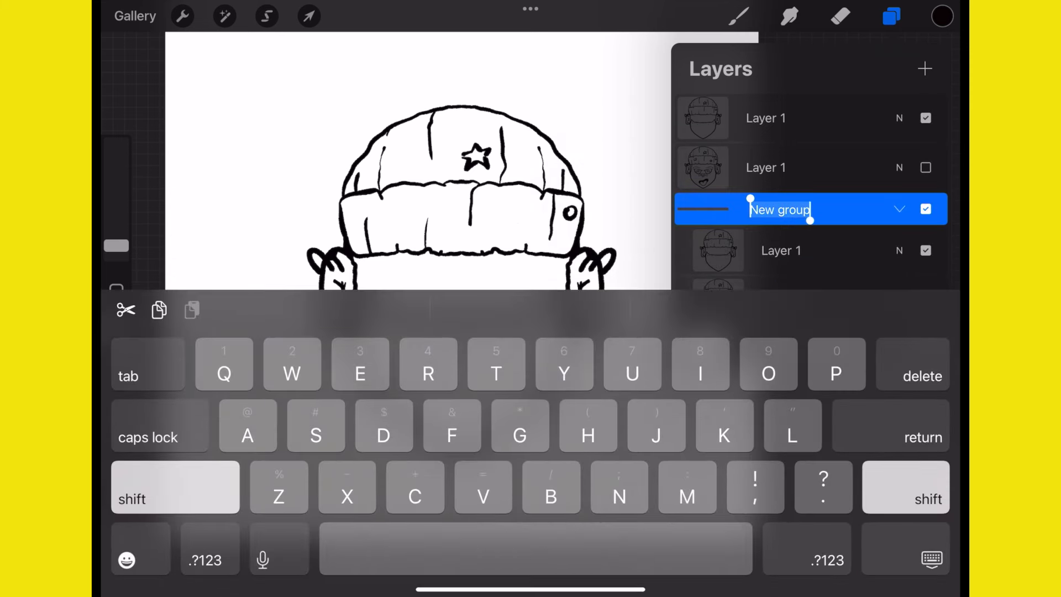
type("Oh")
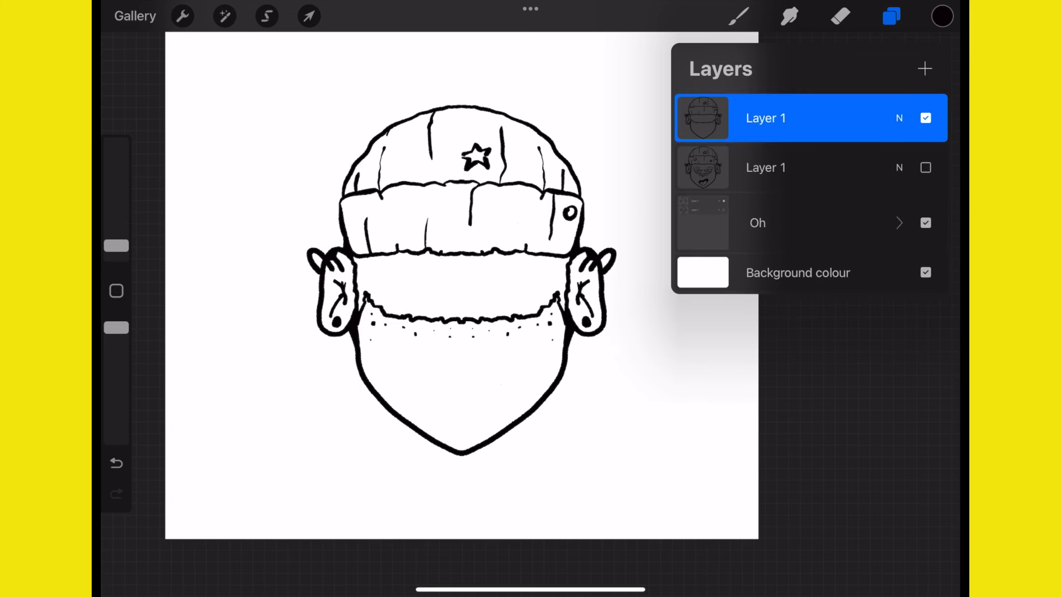
left_click(765, 168)
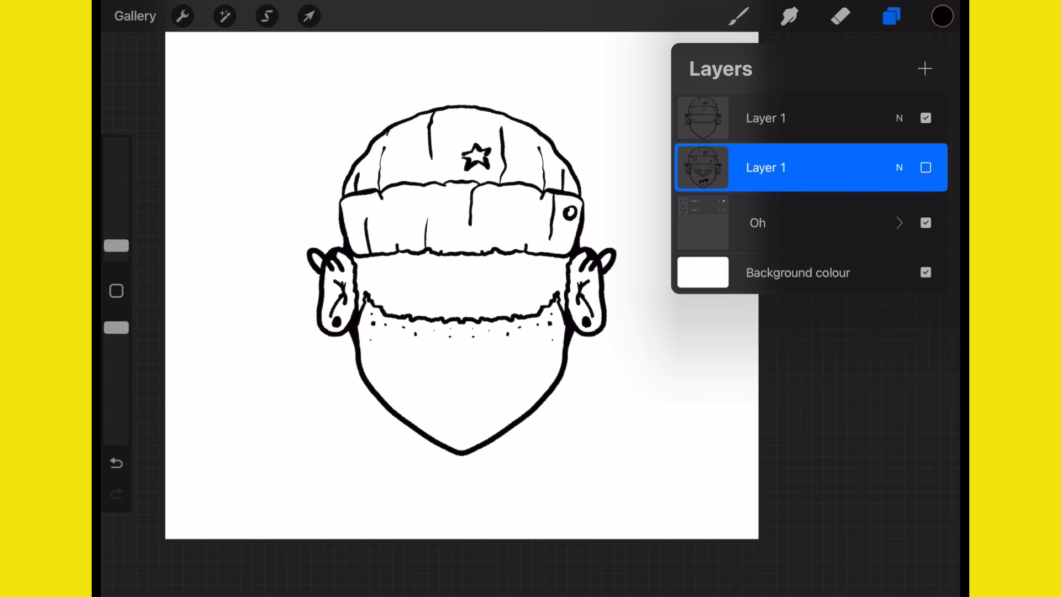
Duplicate the back-head line layer to hold the colour fills.
left_click(926, 167)
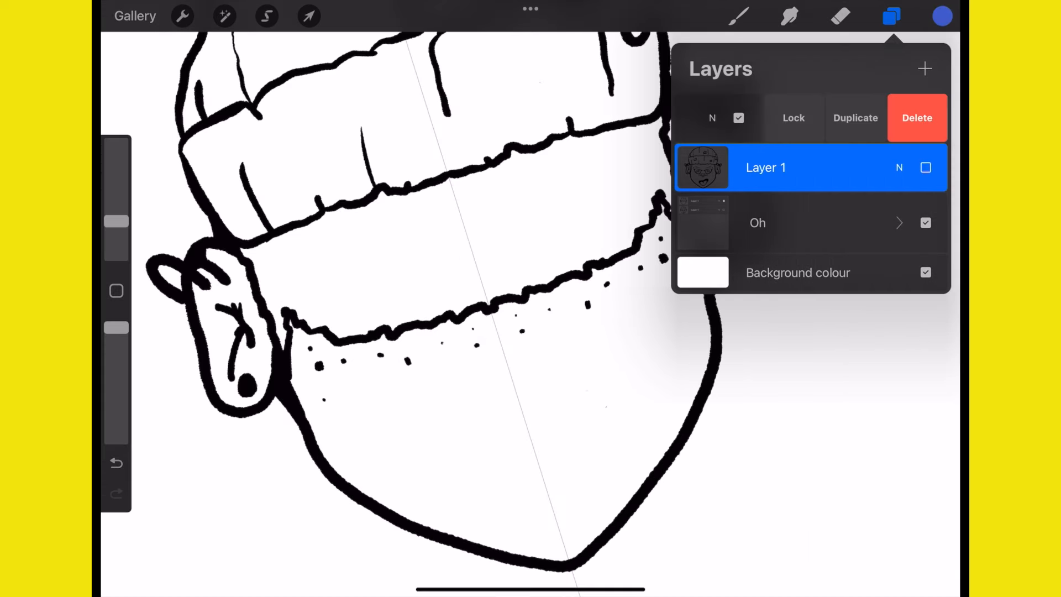
left_click(854, 117)
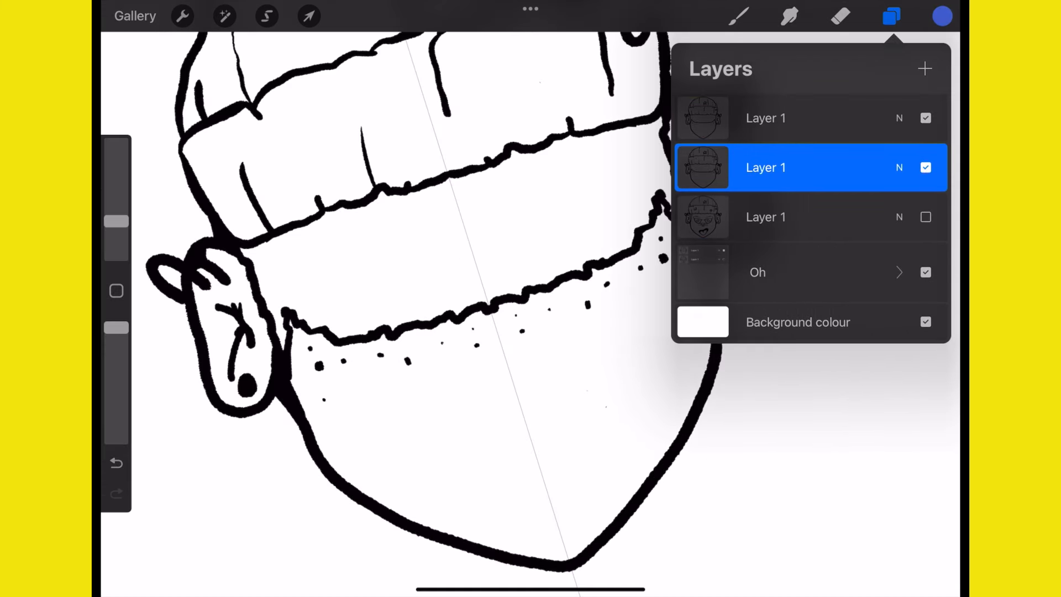
left_click(622, 360)
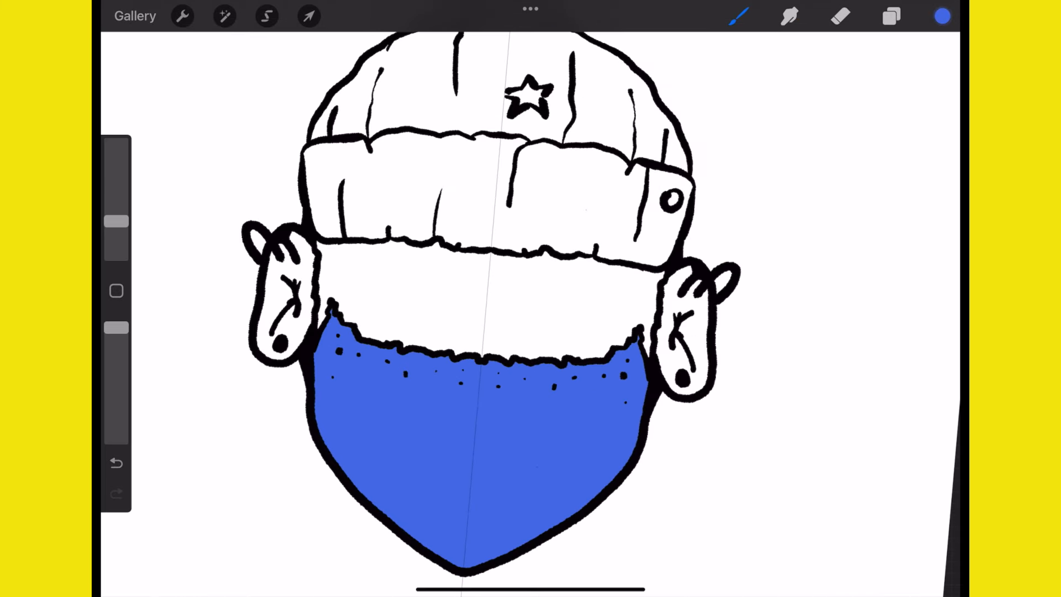
ColorDrop blue into the neck and yellow into the band under the hat.
left_click(942, 16)
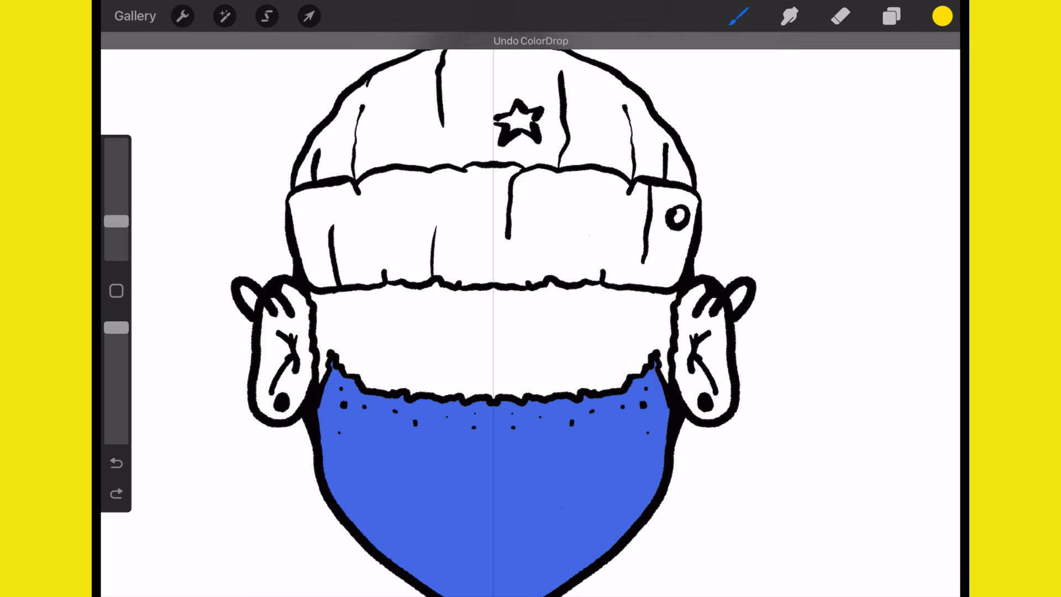
left_click(943, 16)
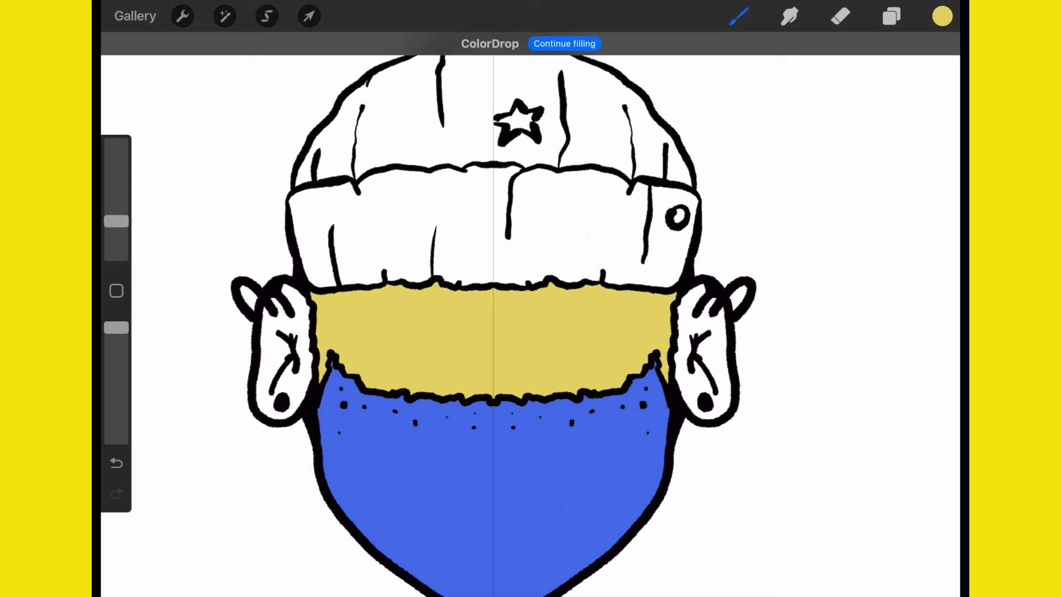
left_click(942, 15)
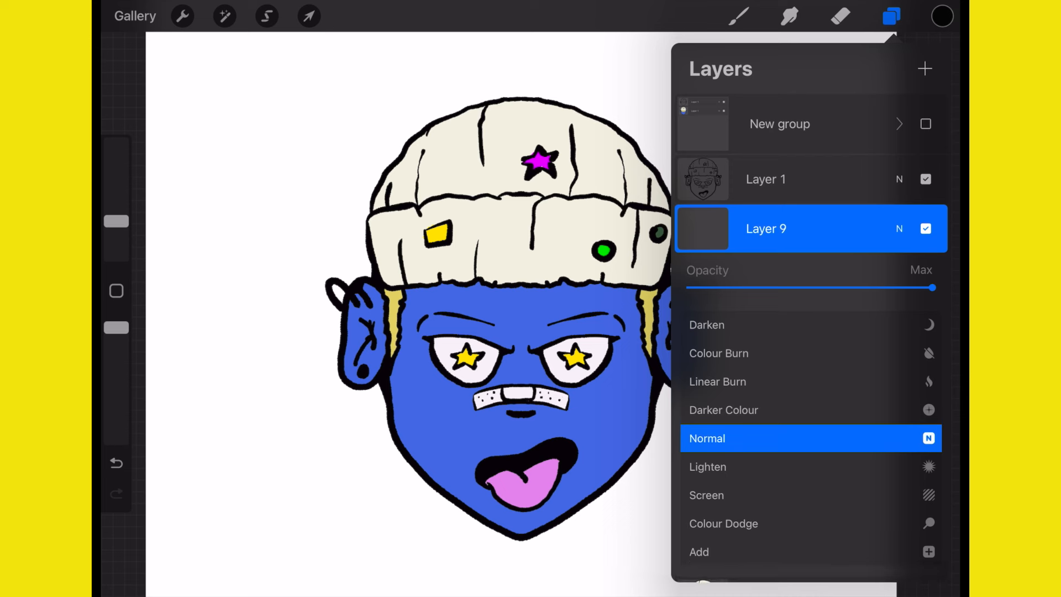
Set the new shading layer to 44% opacity and pick the Airbrushing Soft Brush.
left_click_drag(934, 288, 798, 288)
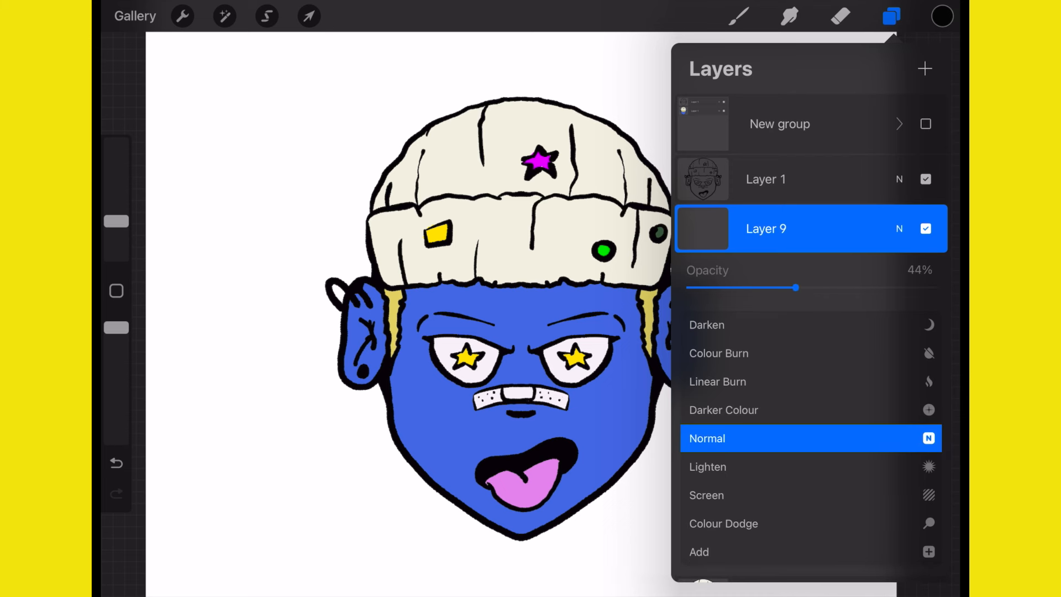
left_click(738, 16)
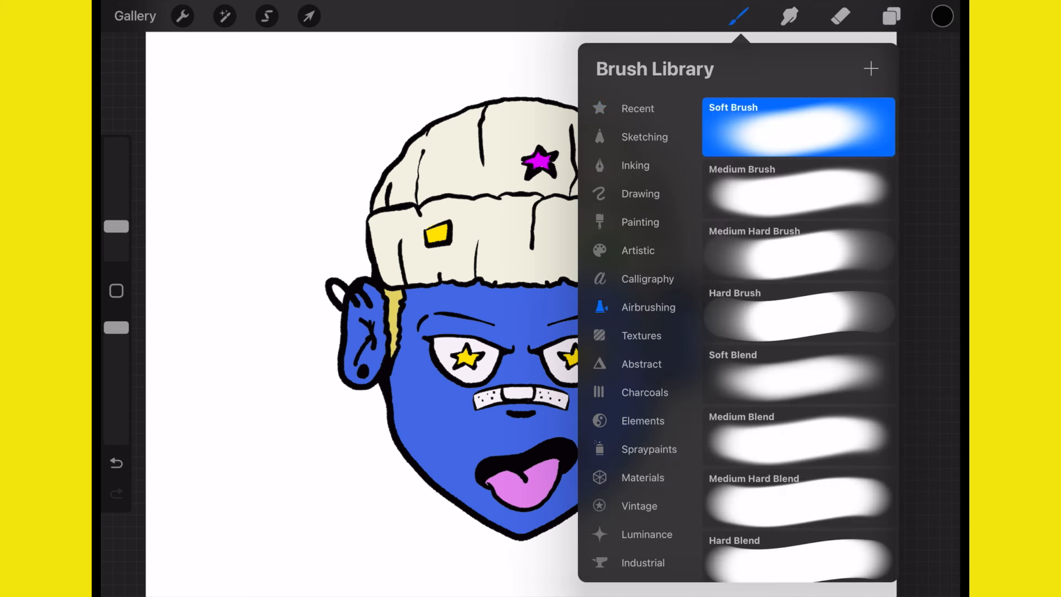
left_click(797, 189)
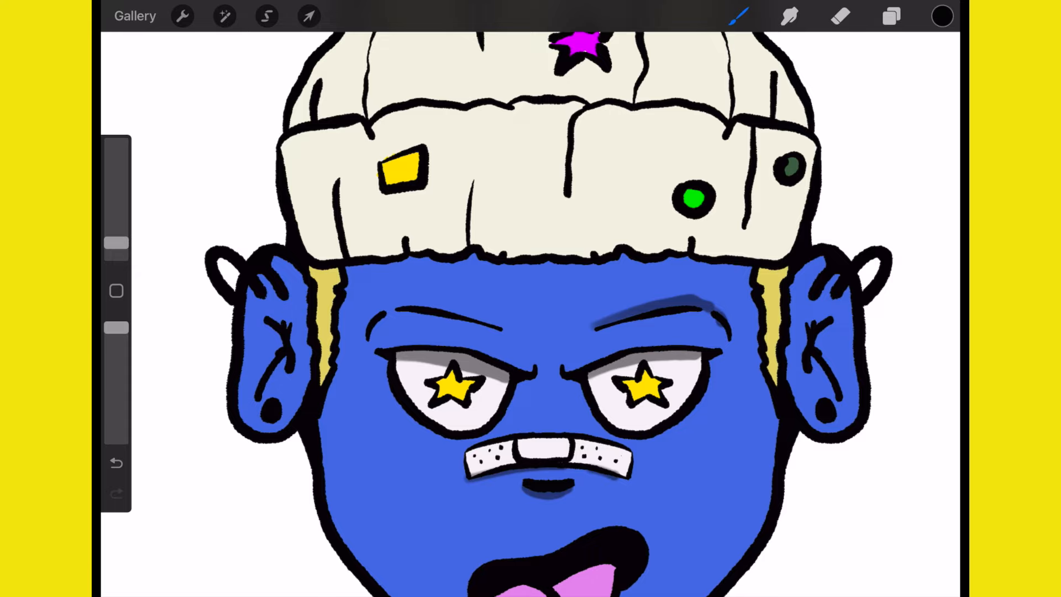
Download Texturelabs_Grunge_340L.jpg halftone grunge texture from the Texturelabs site in Safari.
left_click_drag(369, 332, 484, 315)
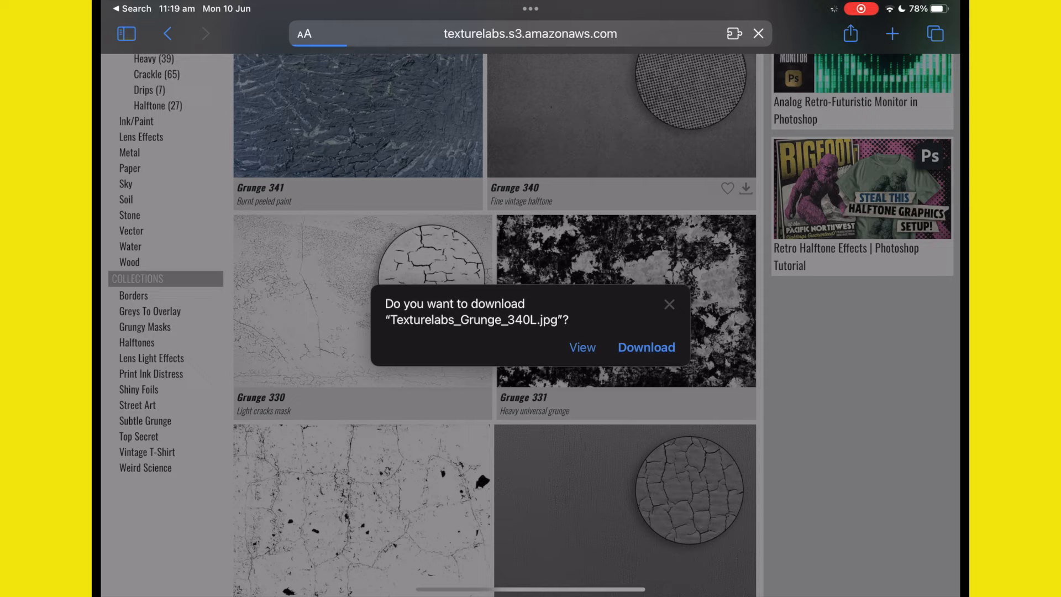
left_click(645, 347)
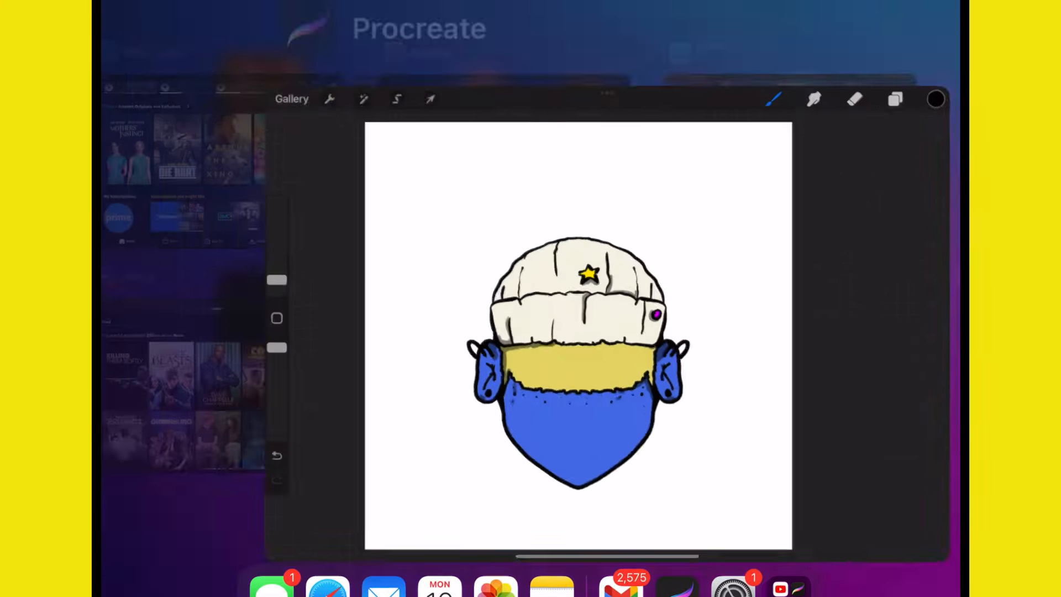
Insert the downloaded grunge texture jpg from On My iPad / Downloads as a full-size layer.
left_click(895, 98)
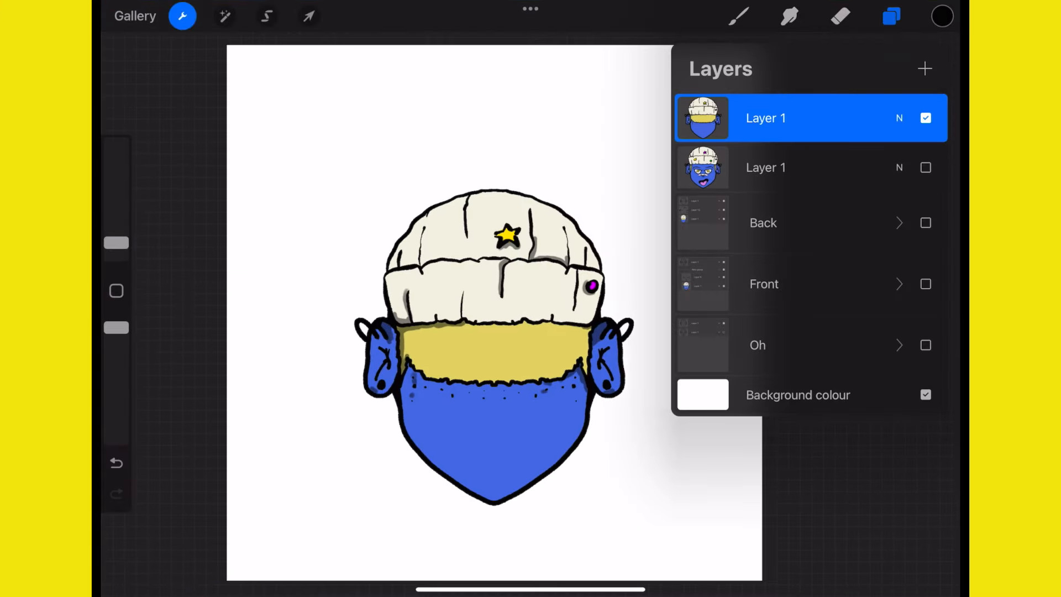
left_click(182, 15)
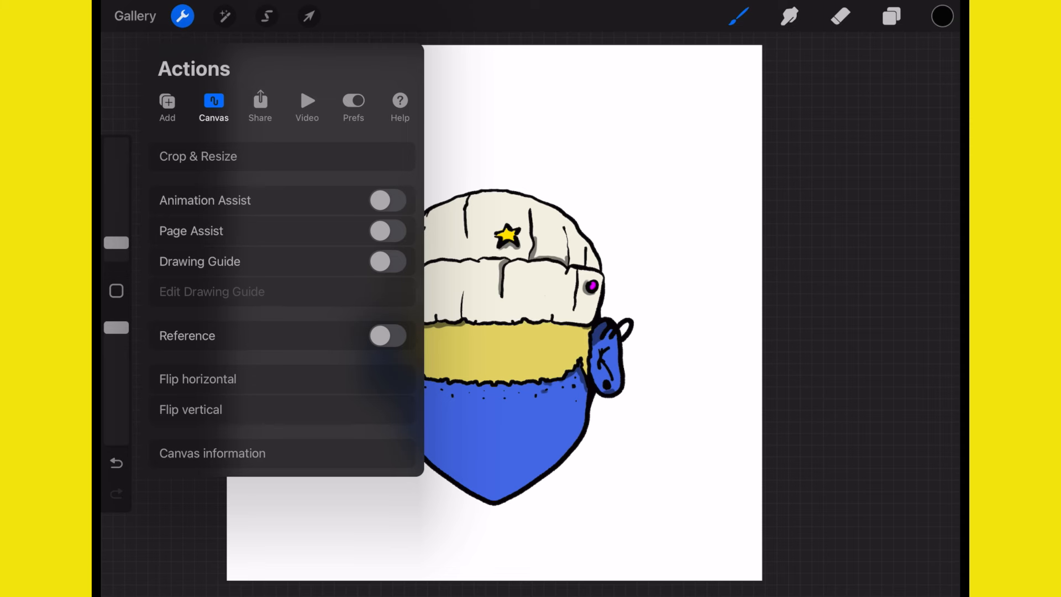
left_click(167, 107)
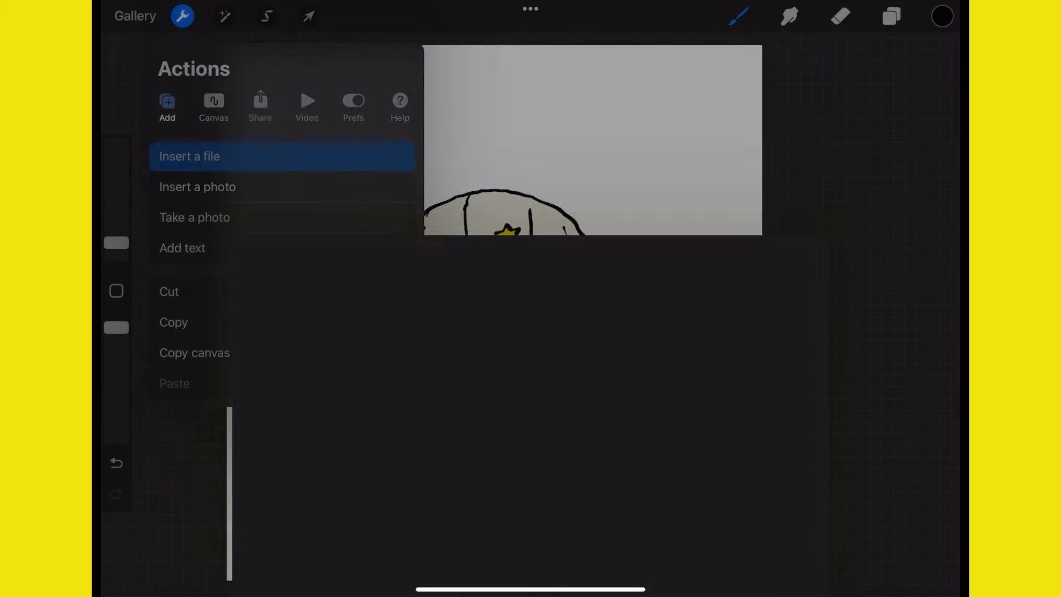
left_click(189, 156)
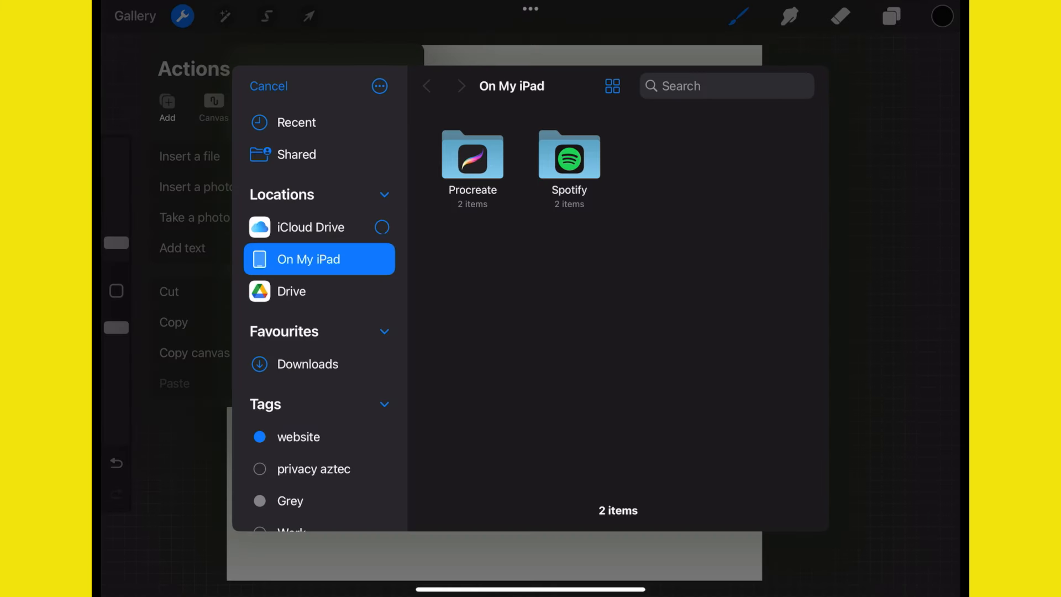
left_click(308, 363)
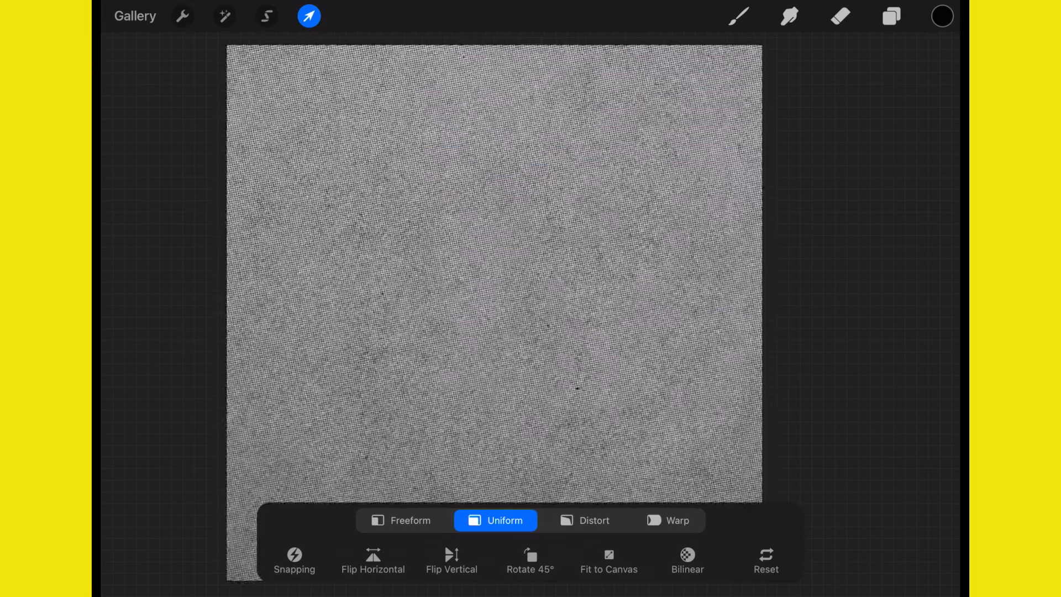
Clip the grunge and brick textures onto each Layer 1 and set their blend modes from the N menu.
left_click(892, 15)
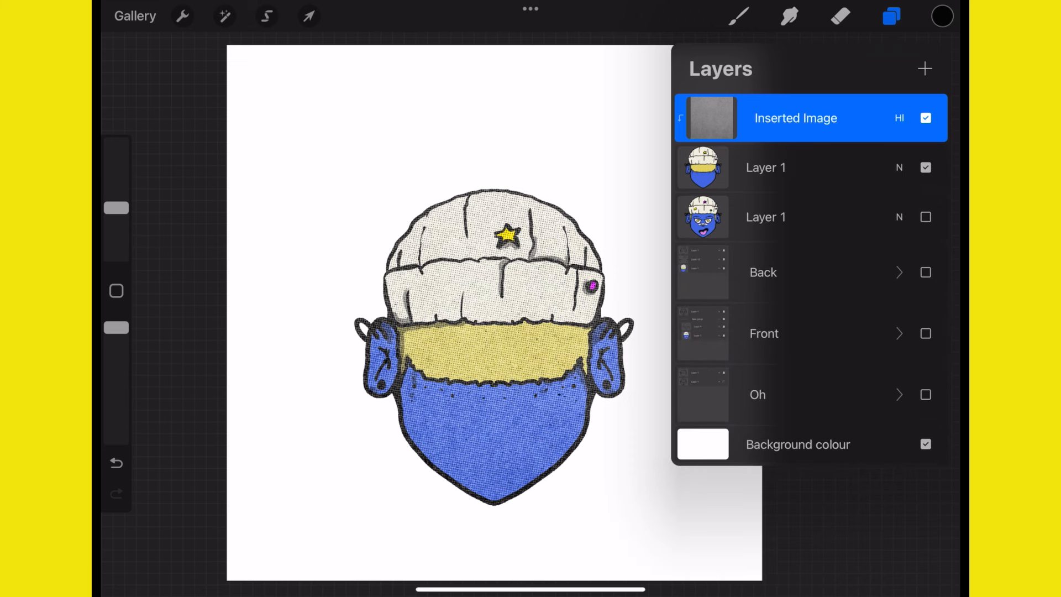
left_click(181, 16)
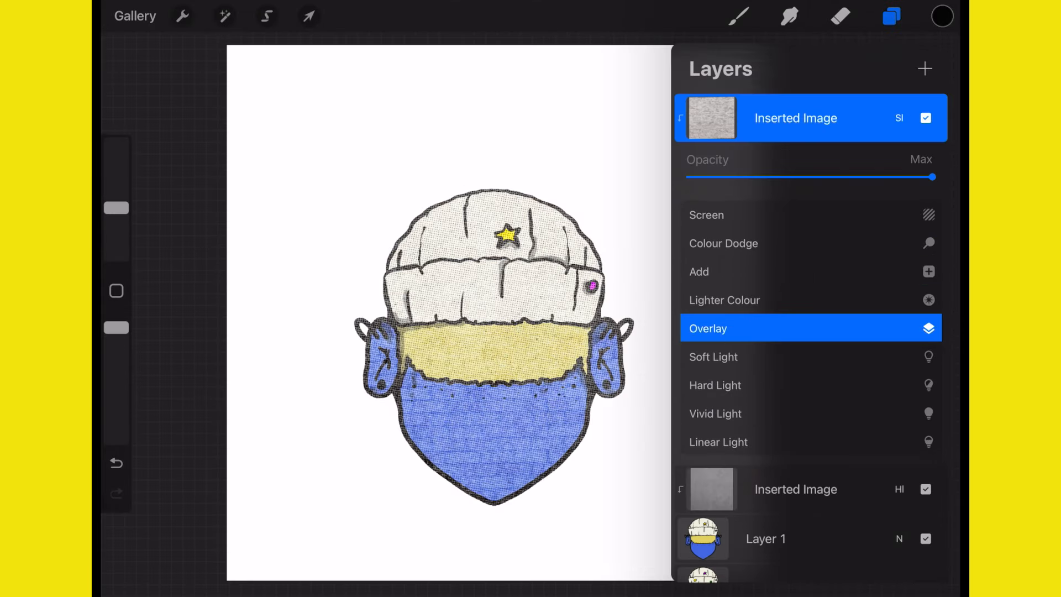
left_click(710, 334)
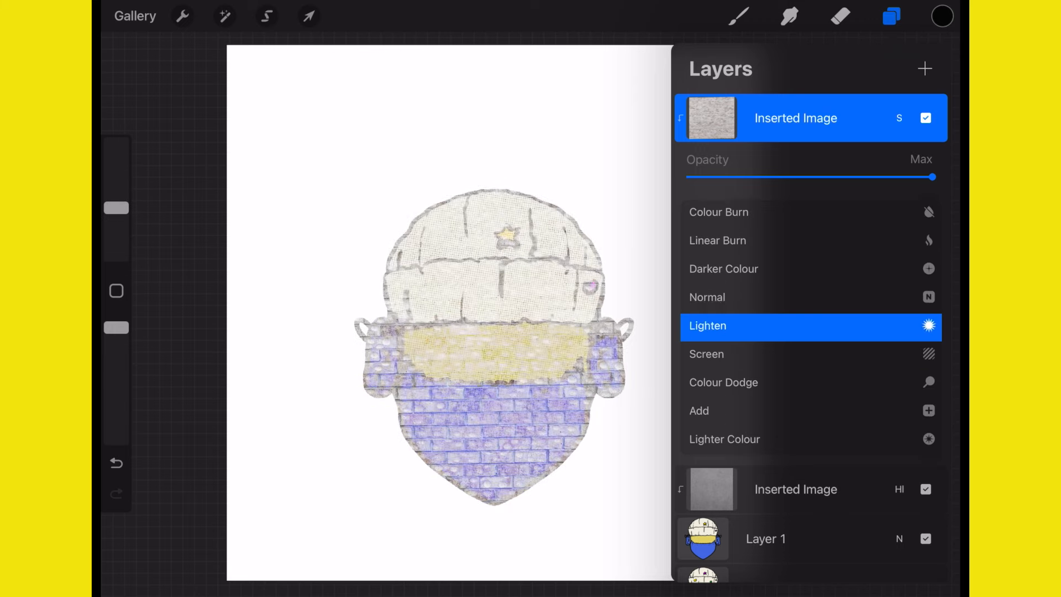
left_click(710, 336)
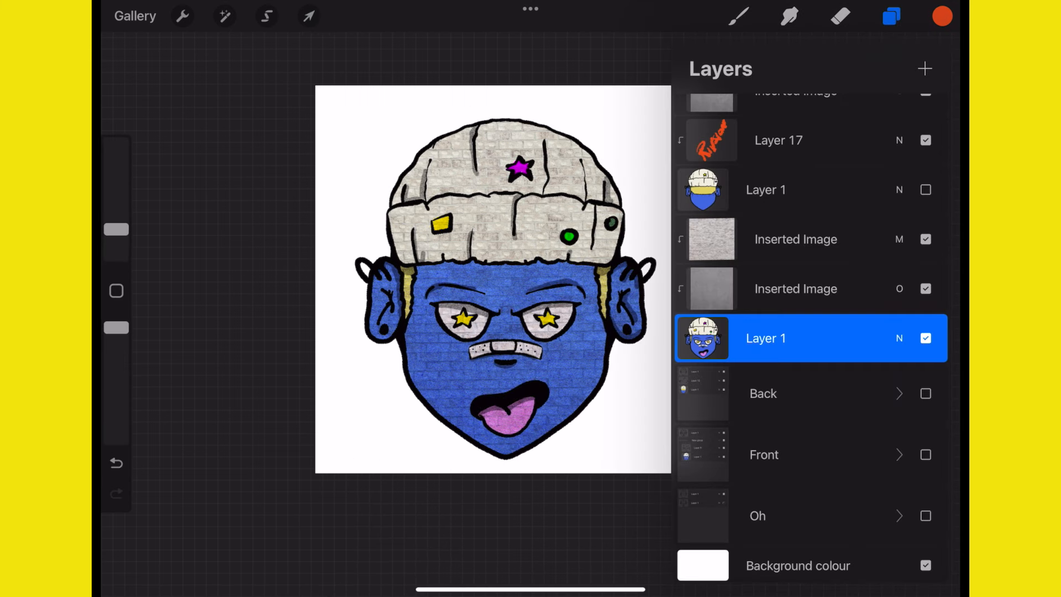
left_click(925, 189)
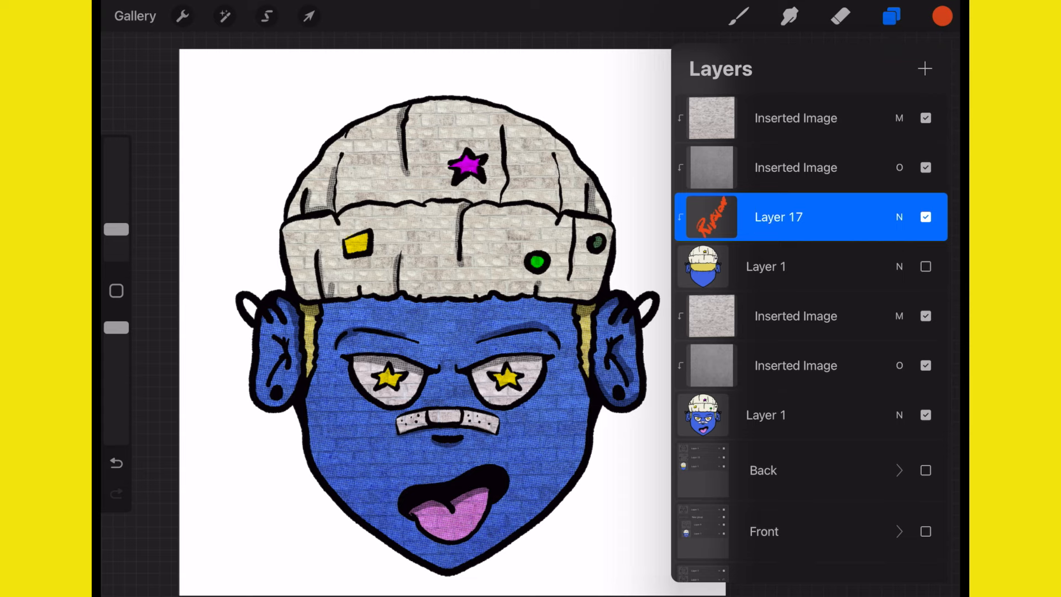
Copy the t-shirt template layers from the gallery artwork and paste them into the new canvas.
left_click(135, 15)
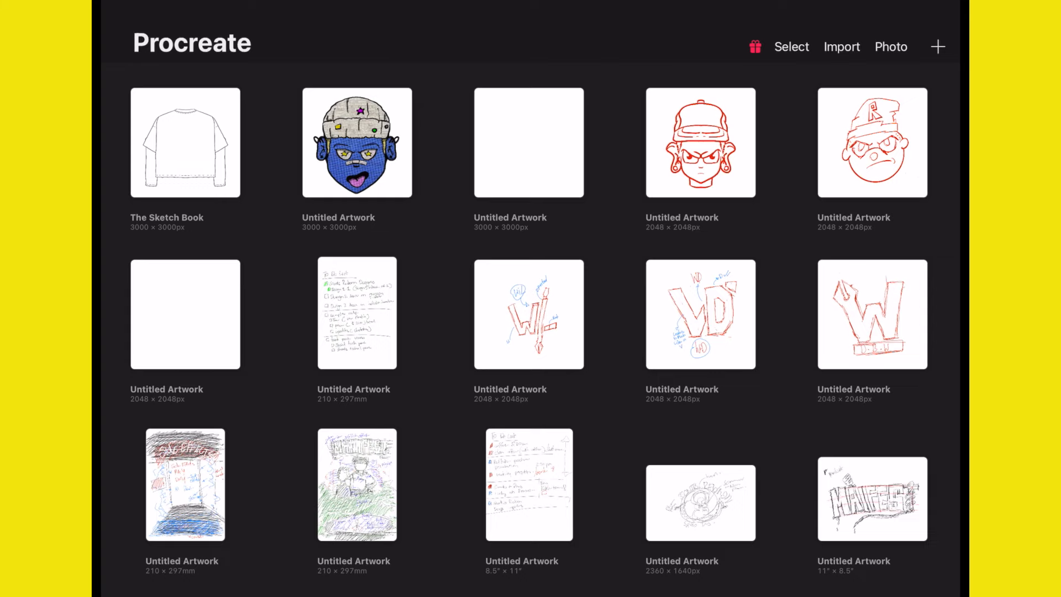
left_click(937, 47)
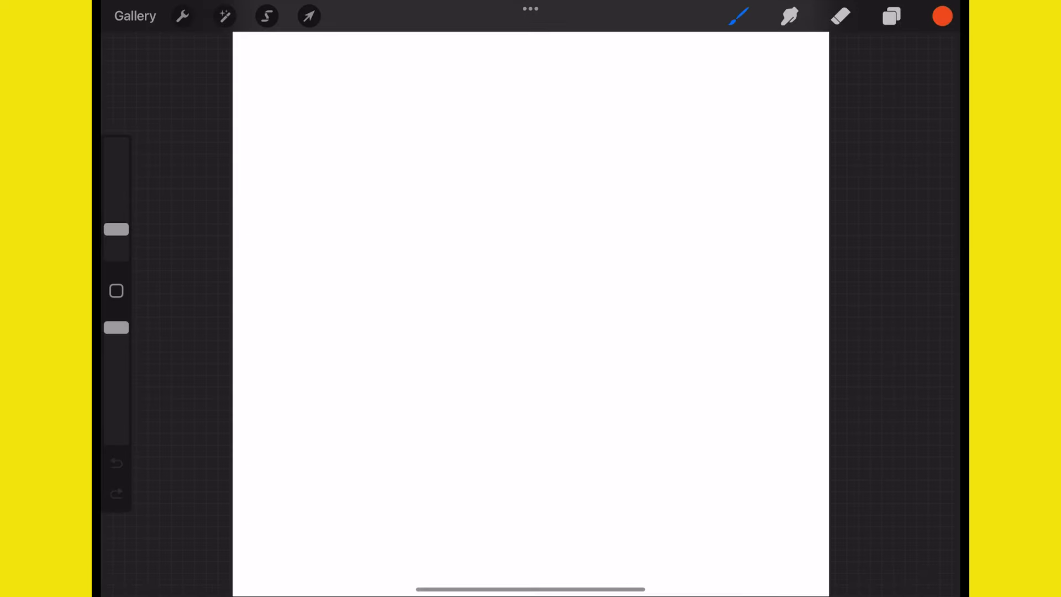
left_click(134, 16)
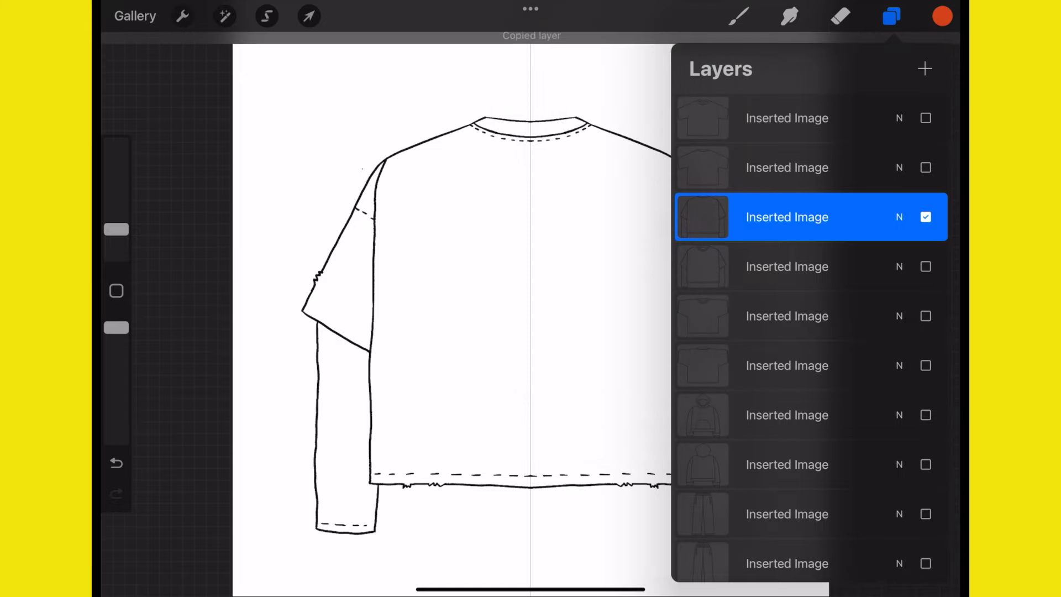
left_click(135, 16)
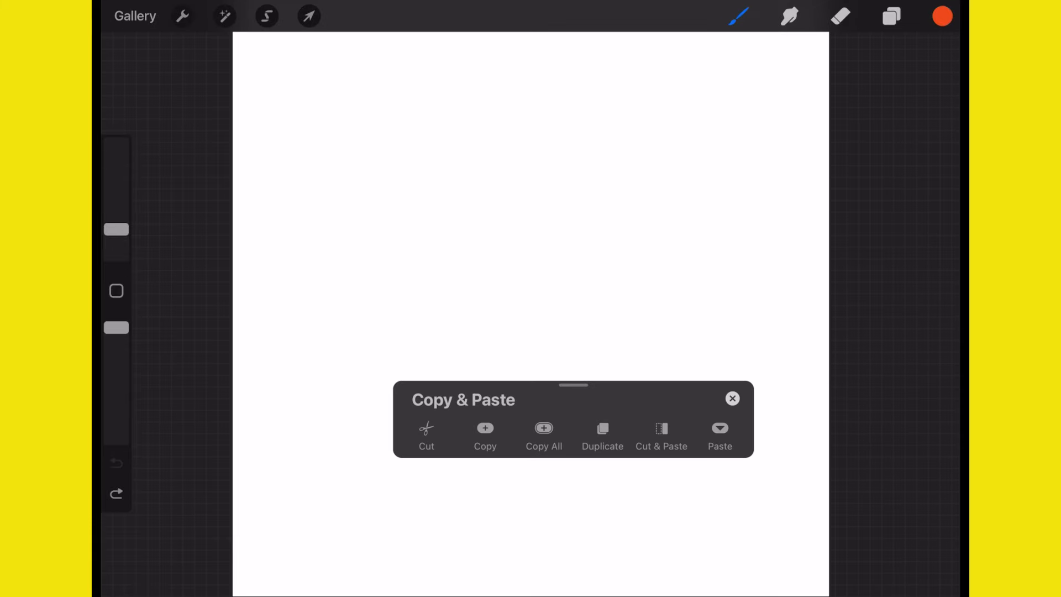
left_click(720, 437)
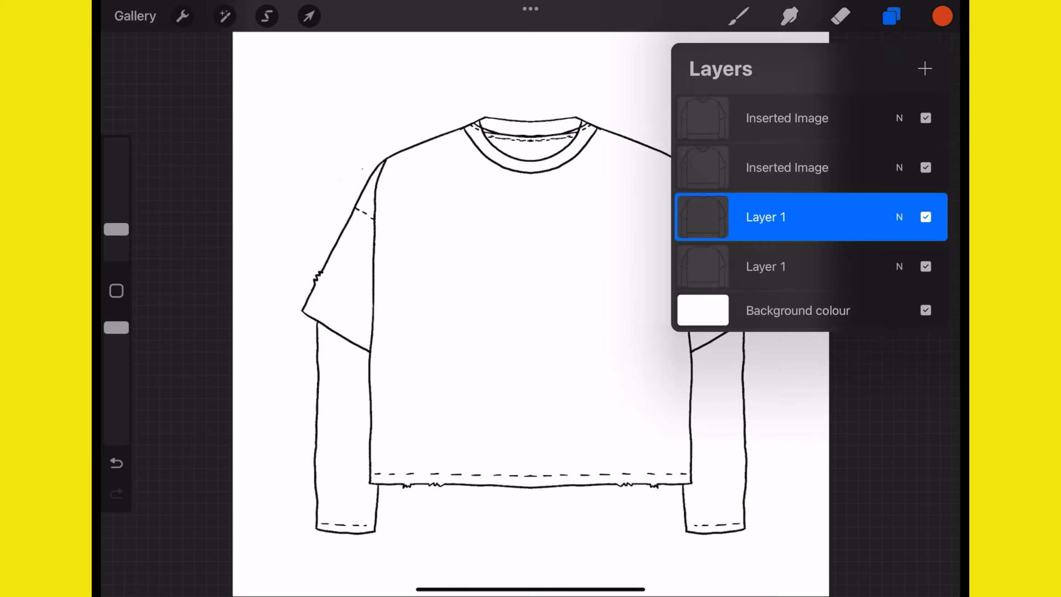
Hide the front t-shirt layers and set the back drawing as Reference.
left_click(765, 267)
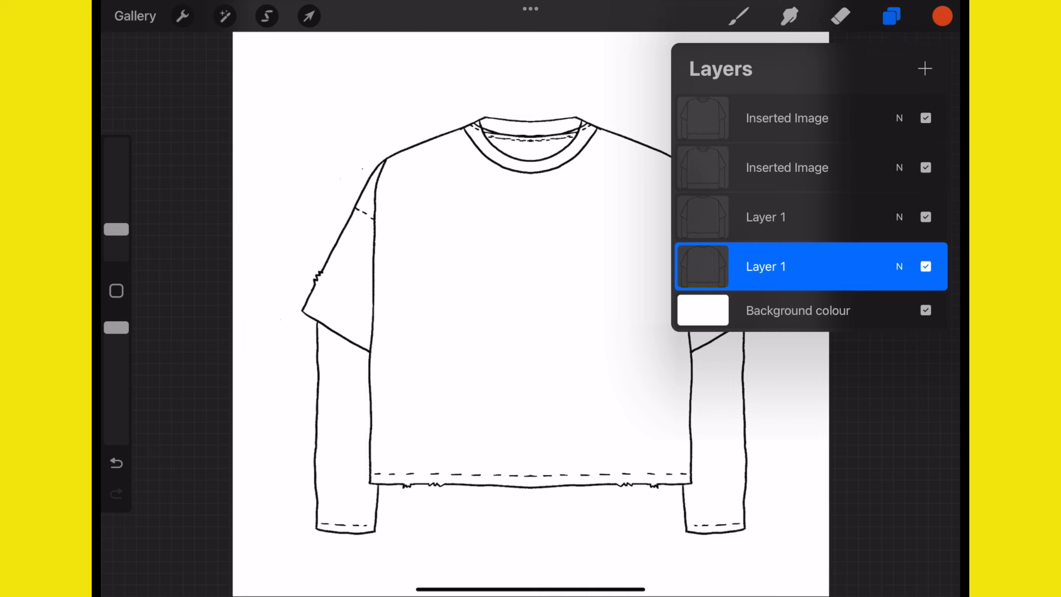
left_click(926, 118)
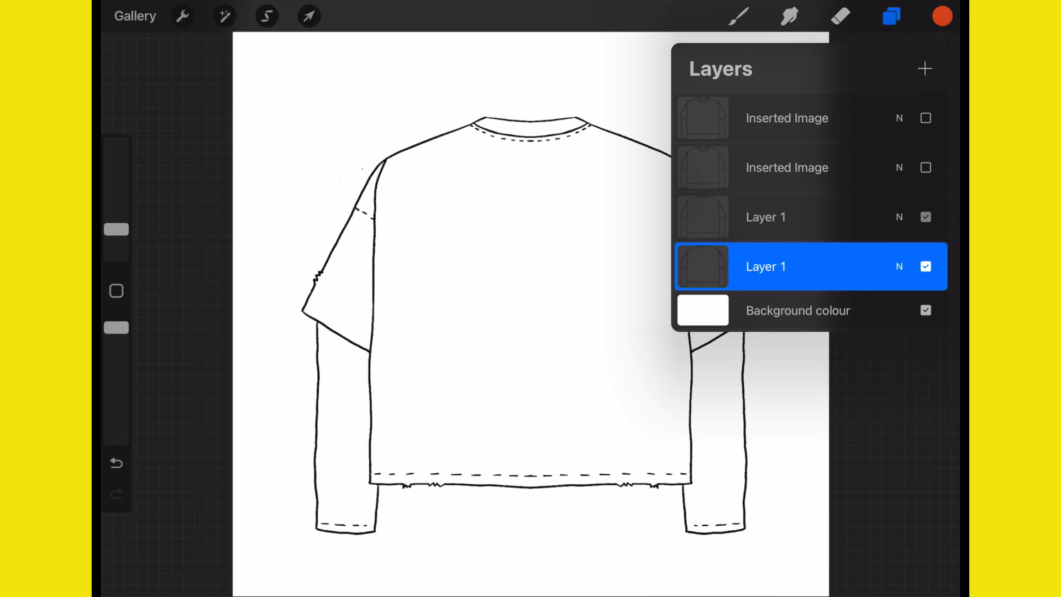
left_click(926, 217)
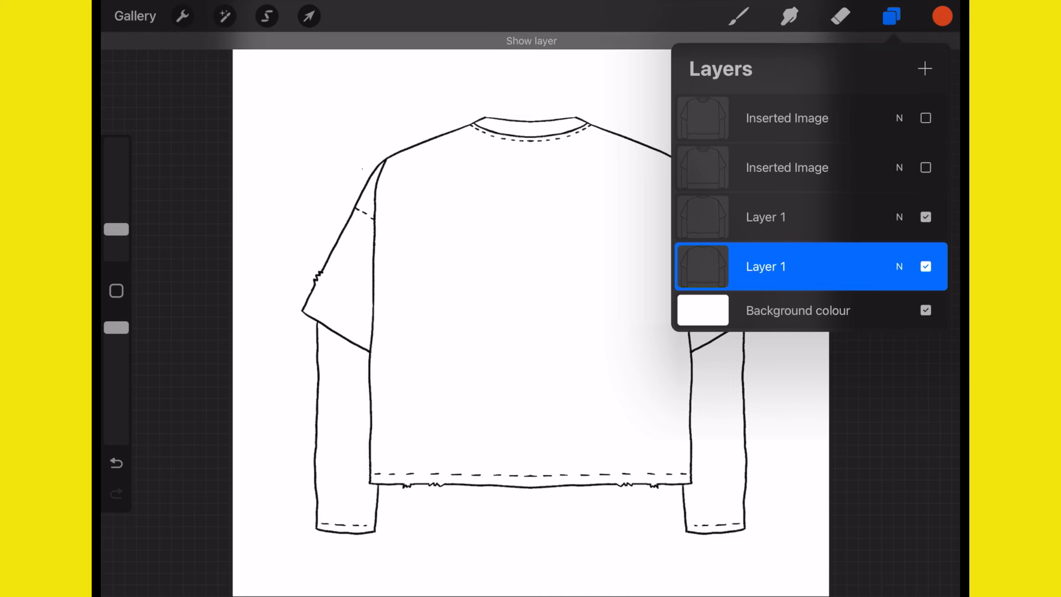
left_click(765, 266)
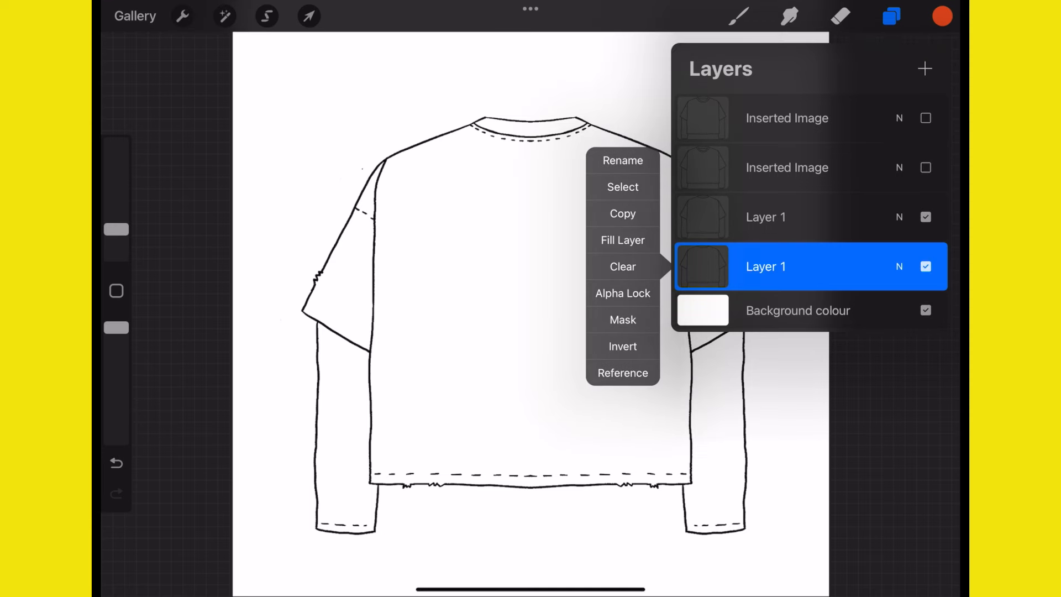
ColorDrop orange body and black sleeves on a new layer, then airbrush pale shading over the body.
left_click(942, 15)
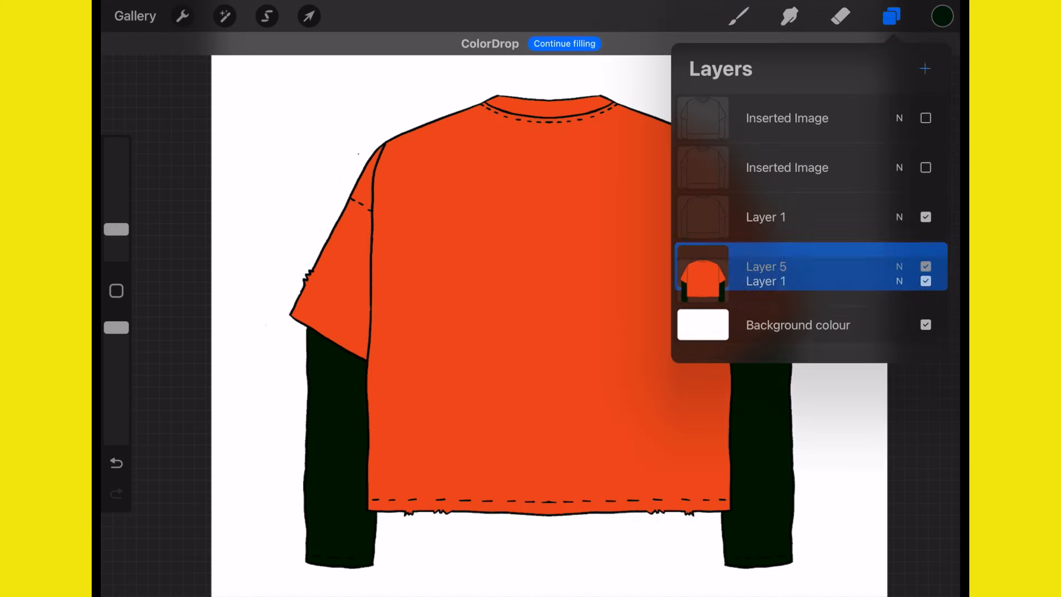
left_click(739, 16)
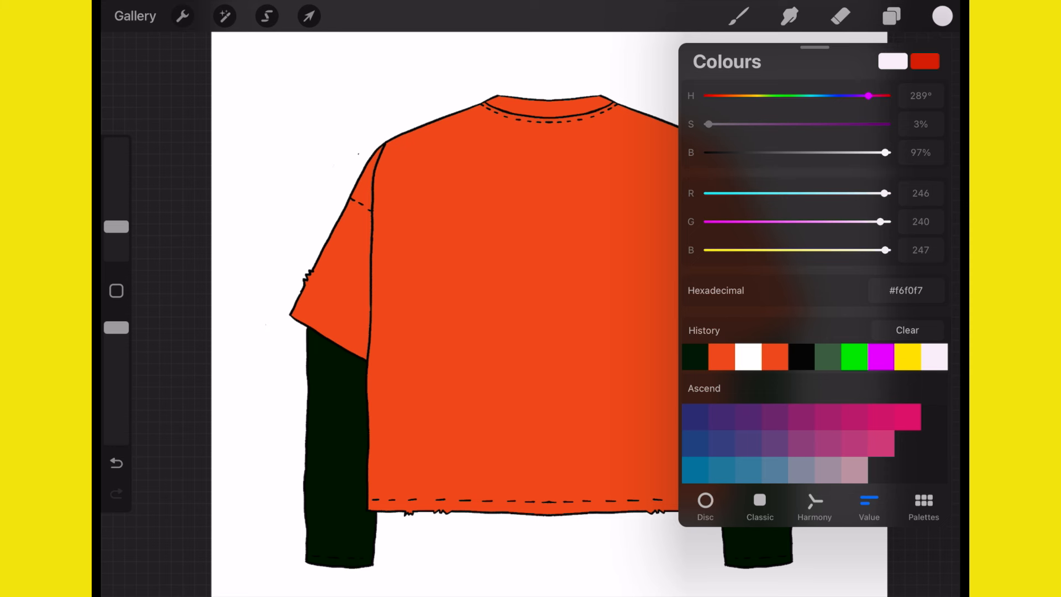
left_click(942, 15)
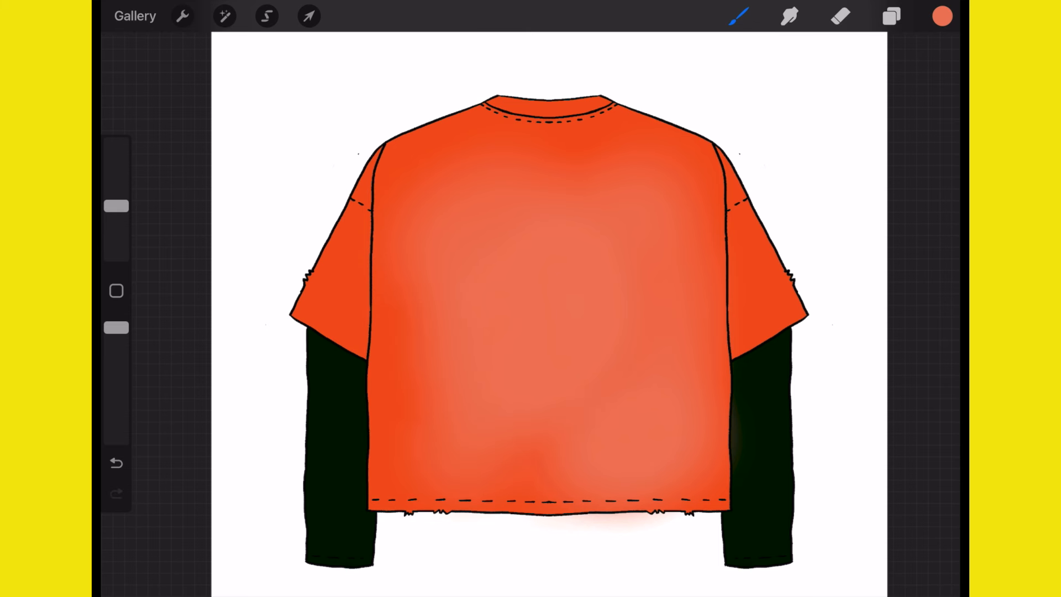
Copy the textured cartoon head from its artwork via the Gallery.
left_click(135, 15)
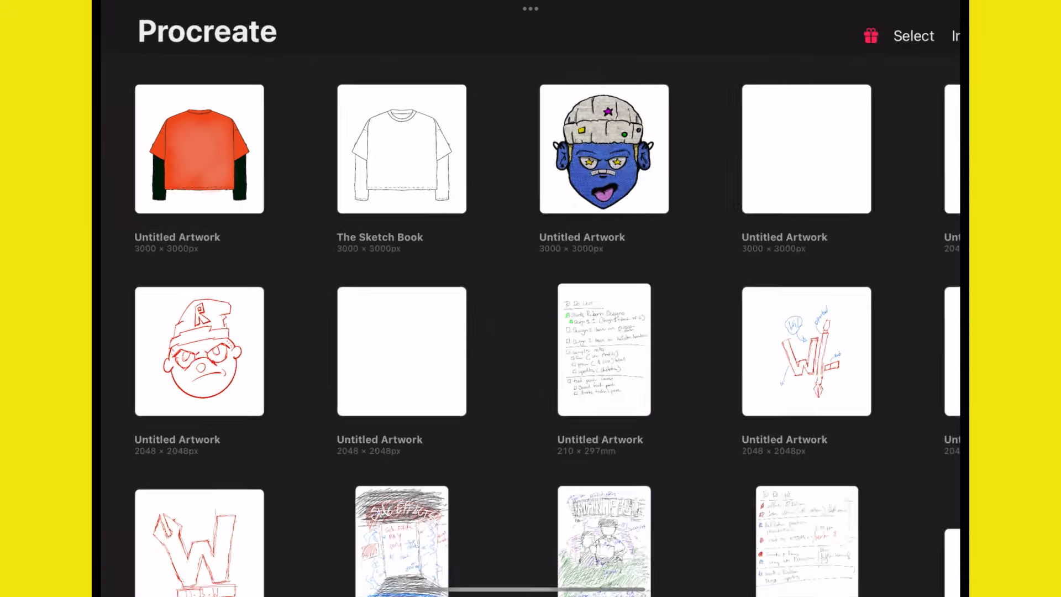
left_click(604, 148)
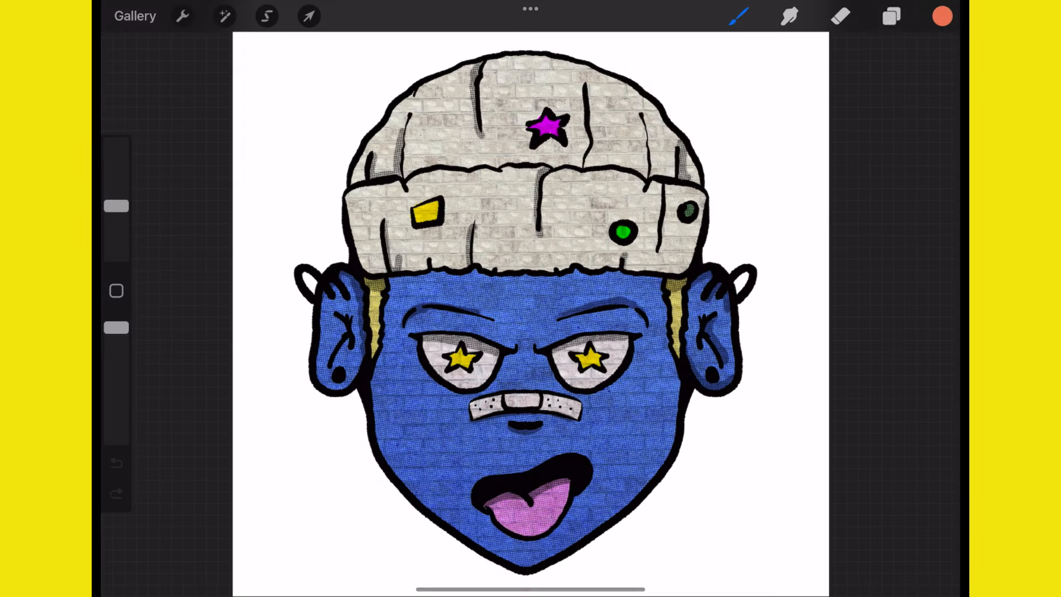
left_click(891, 16)
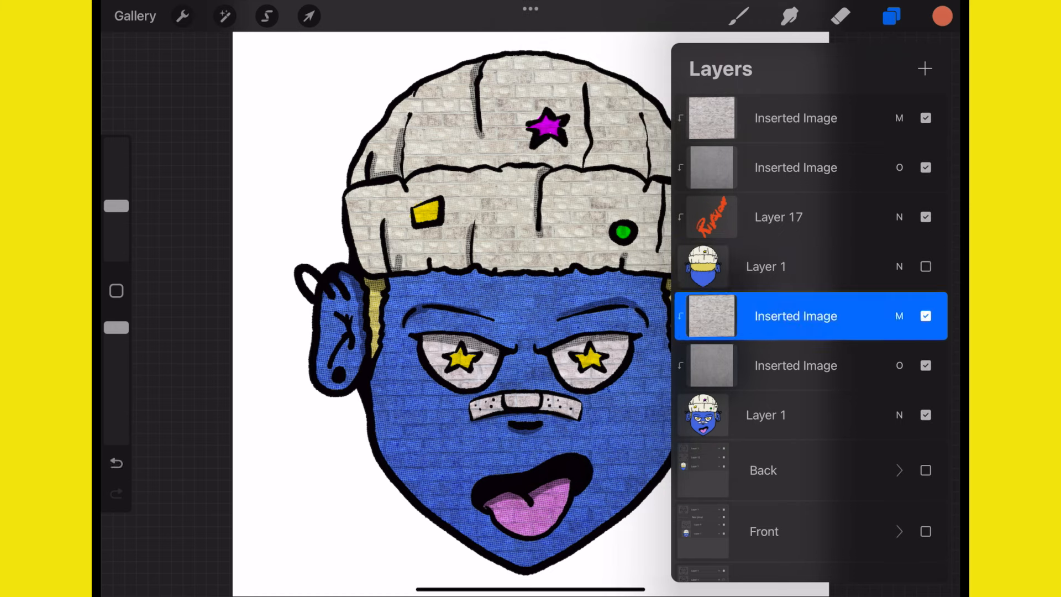
left_click(795, 317)
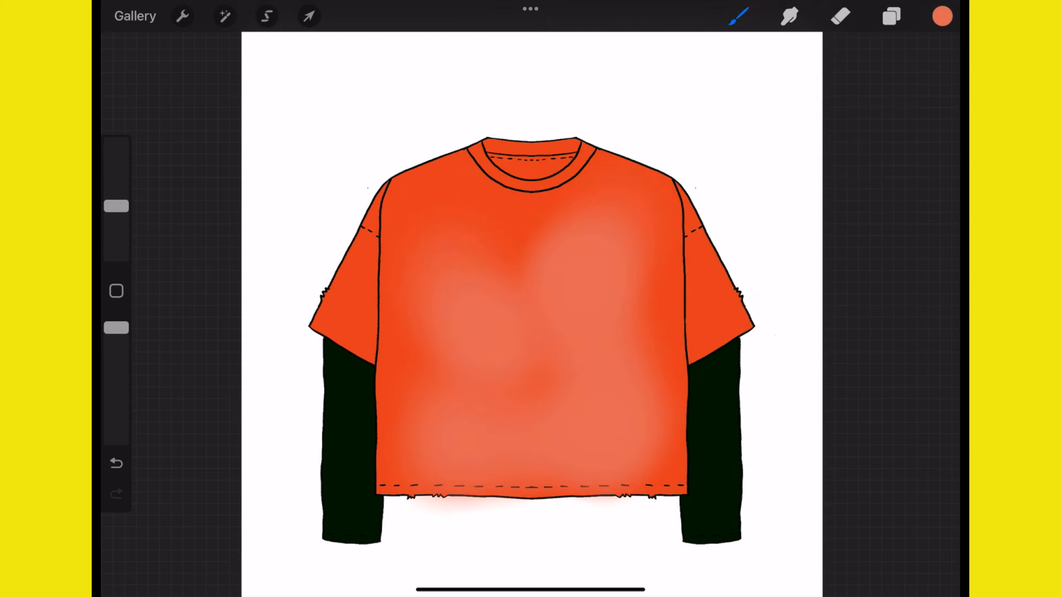
Paste the head onto the front orange shirt, shrink it uniformly to fit, and group the mockup layers.
left_click(892, 16)
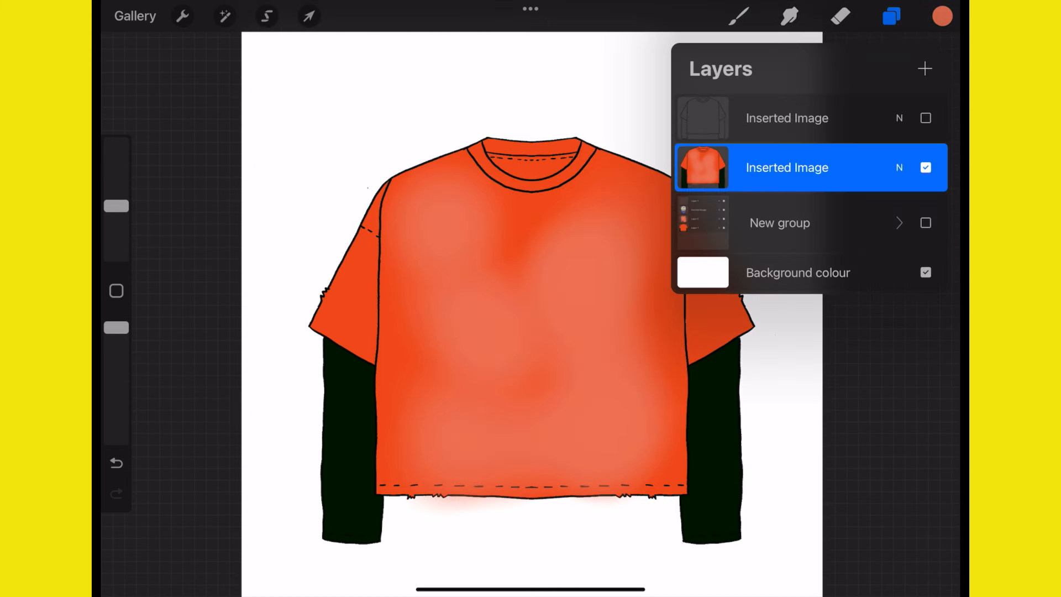
left_click(308, 15)
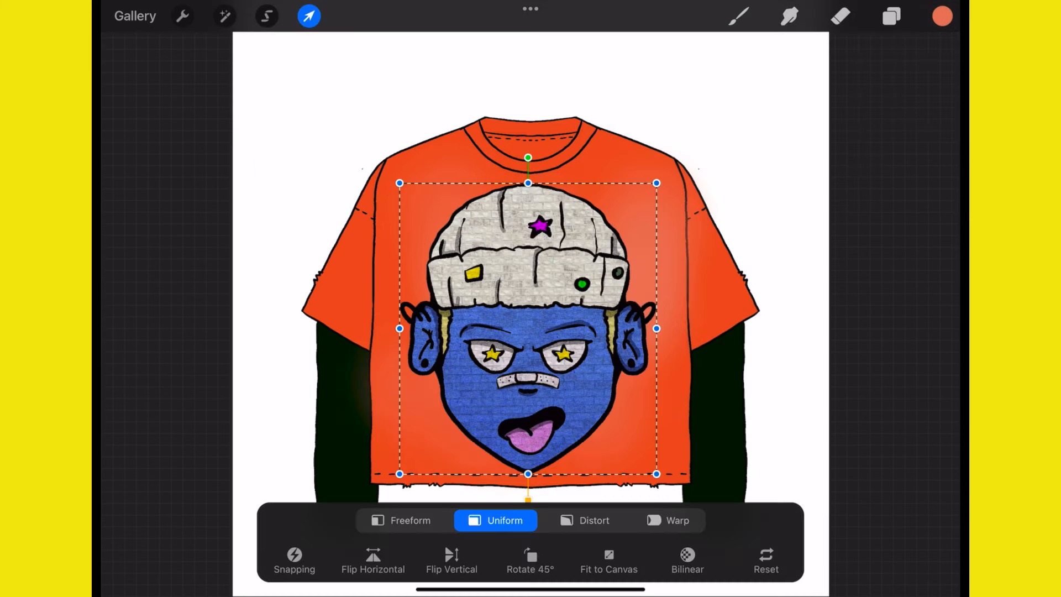
left_click_drag(528, 328, 529, 322)
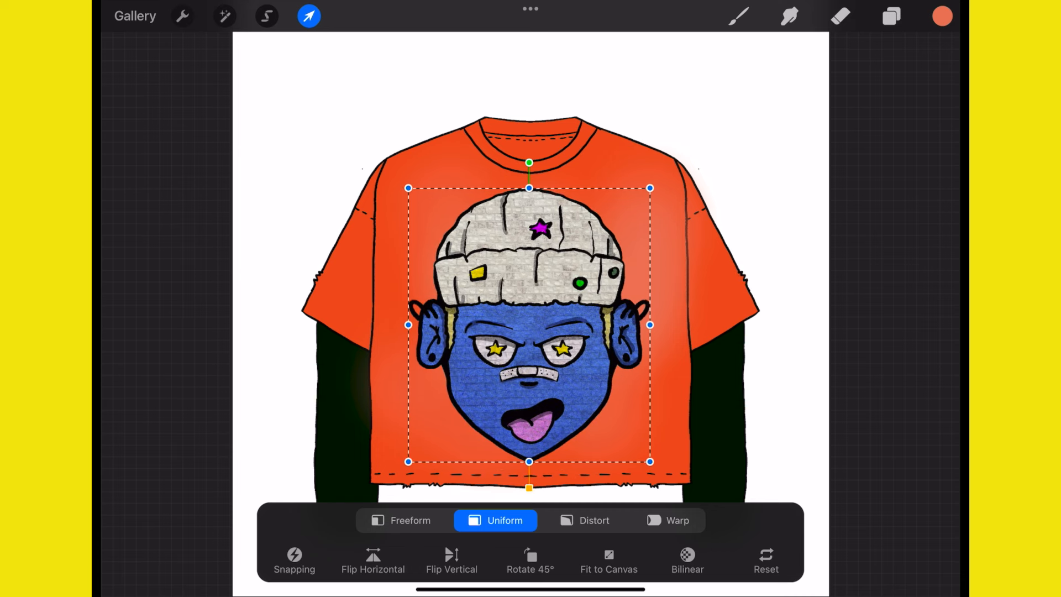
left_click(891, 15)
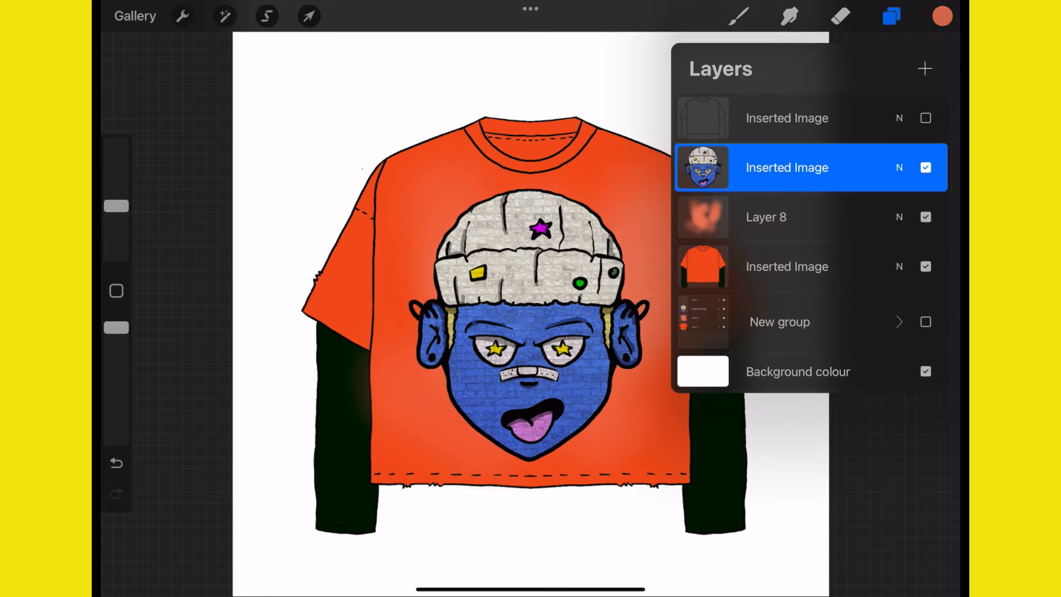
left_click(787, 118)
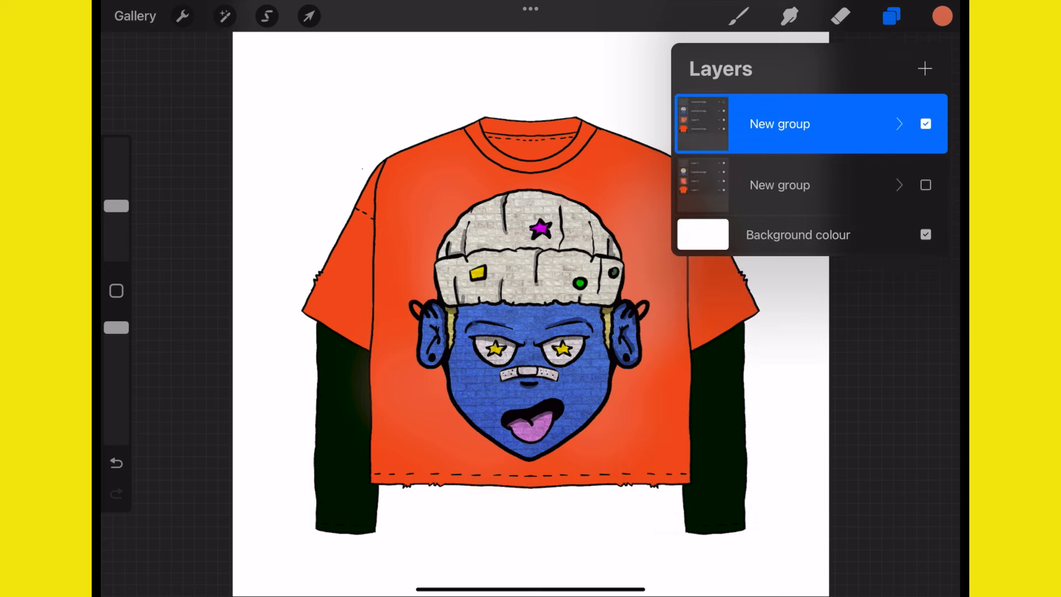
Move the front group to the upper right, unhide the back group and drag it to the lower left.
left_click(309, 16)
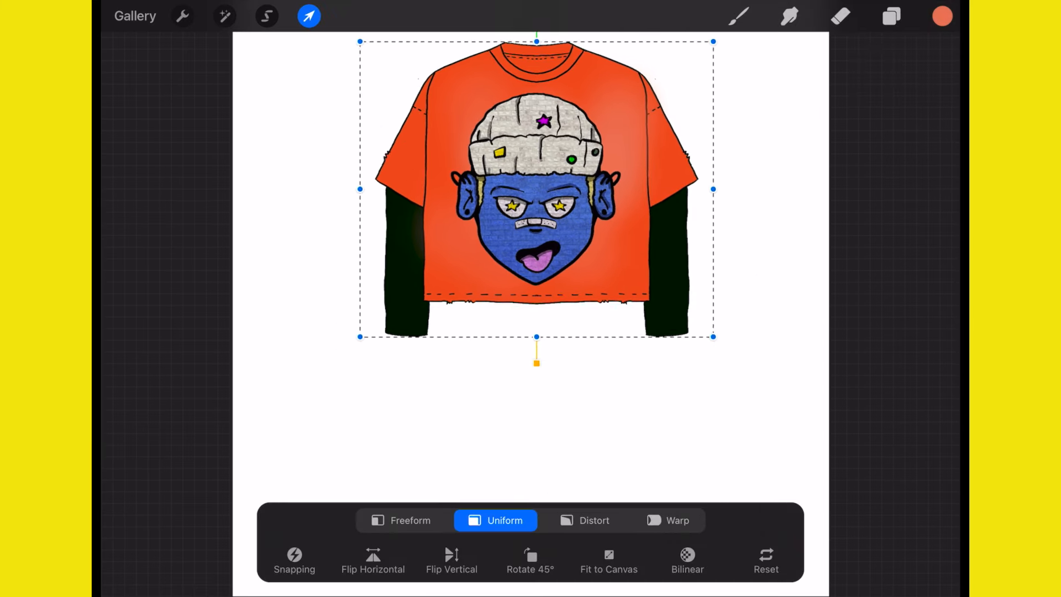
left_click(891, 16)
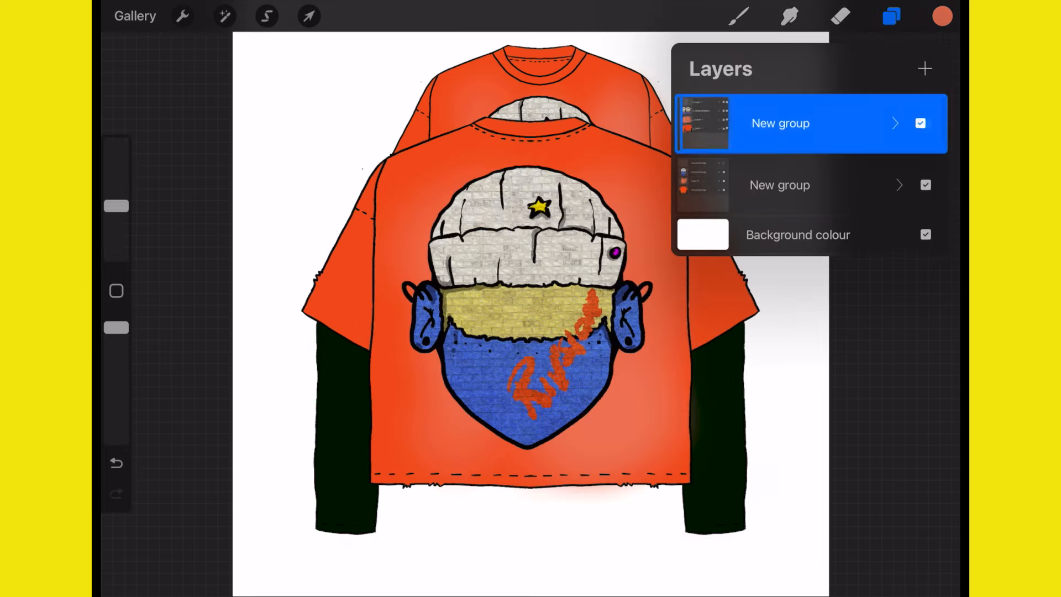
left_click(308, 15)
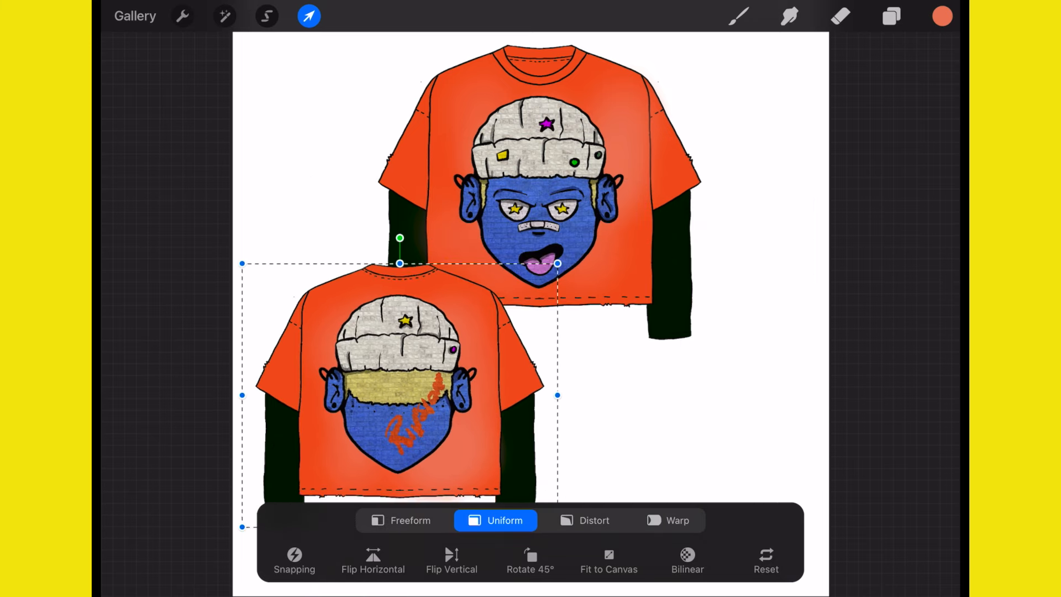
left_click_drag(399, 395, 427, 382)
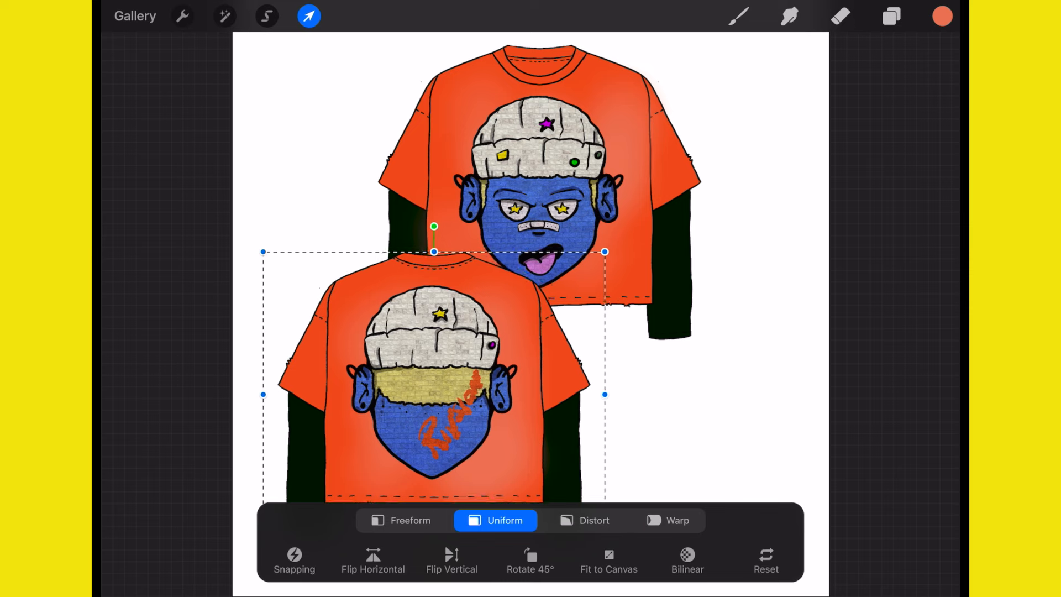
left_click(891, 16)
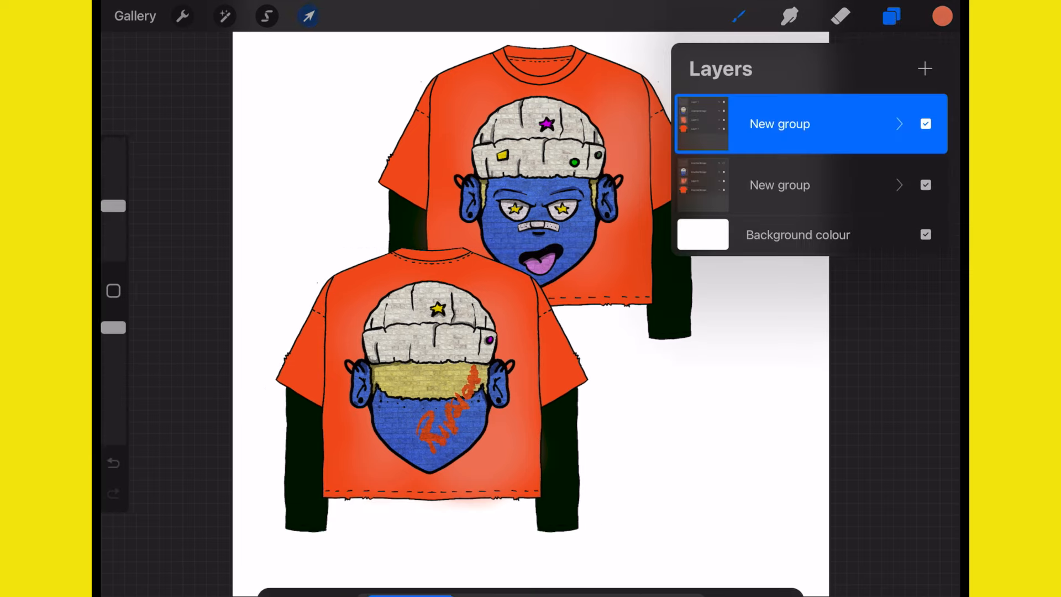